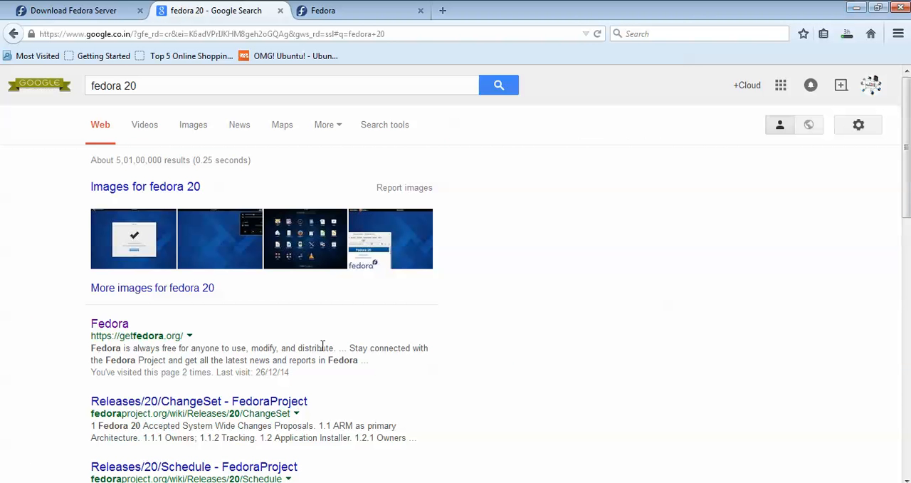
mouse_move(145, 124)
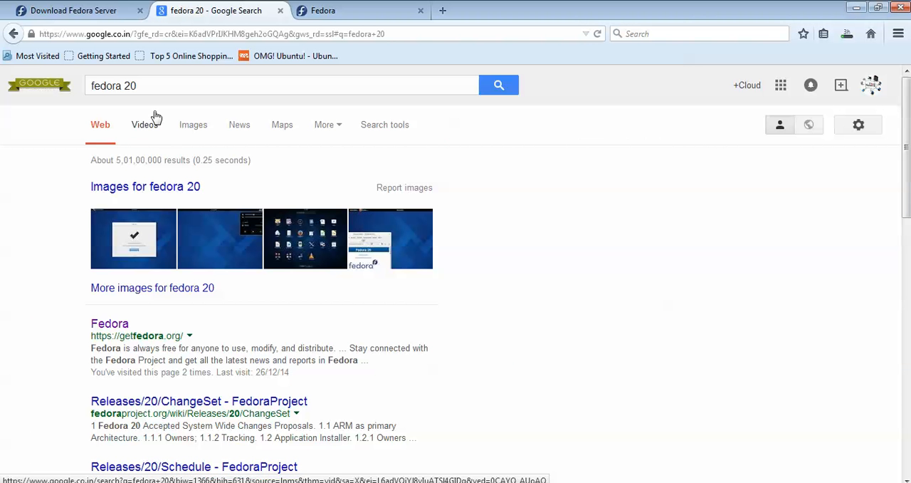
Follow the getfedora.org result from the 'fedora 20' Google search to the Fedora homepage.
click(128, 86)
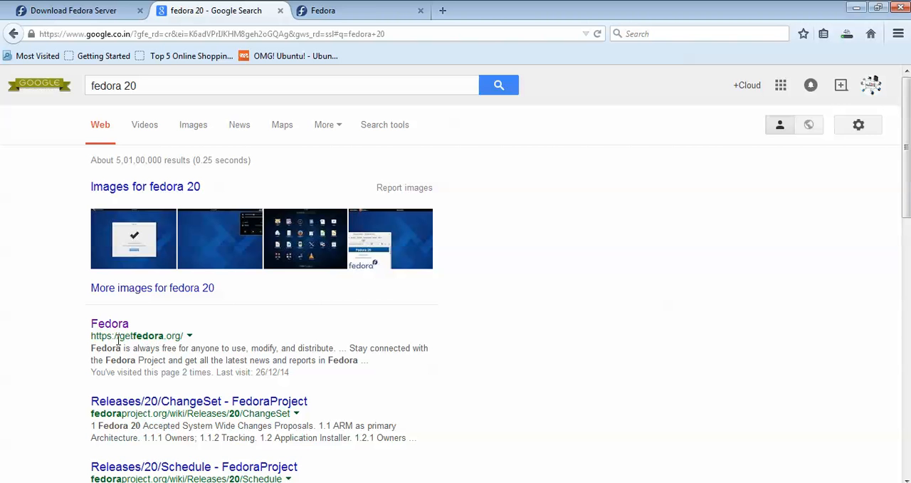
click(324, 9)
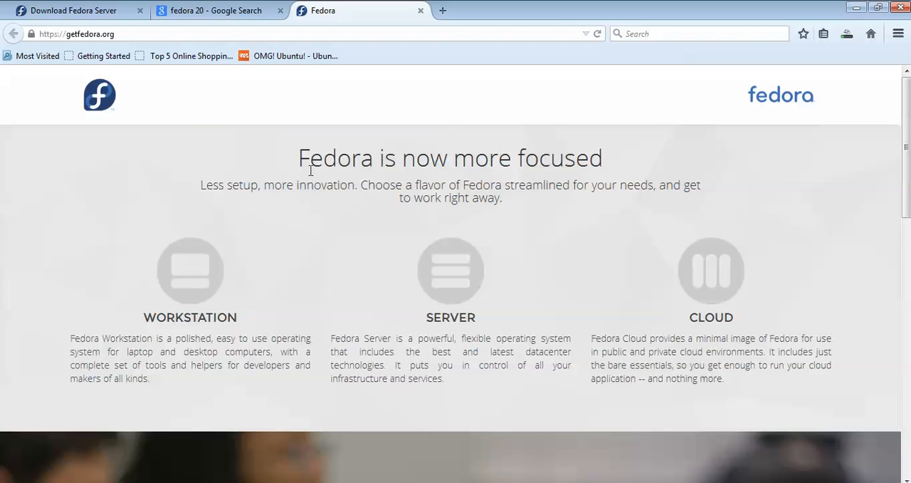
mouse_move(126, 107)
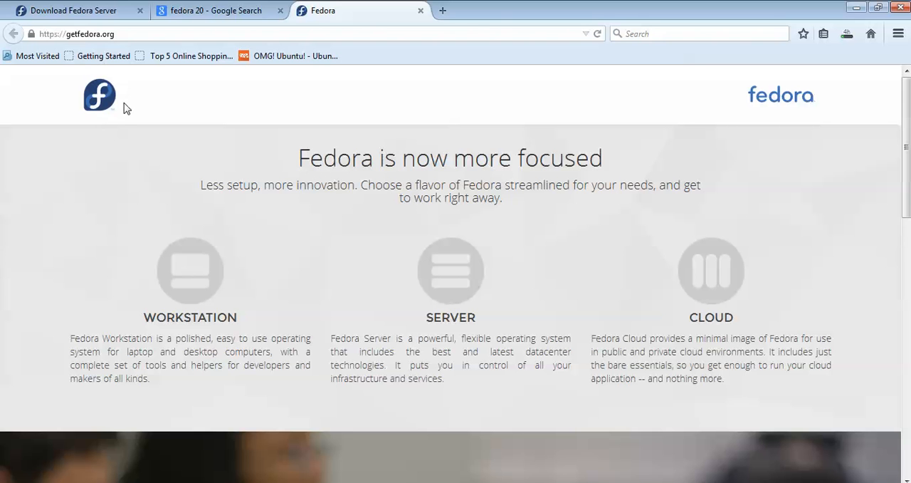
mouse_move(450, 271)
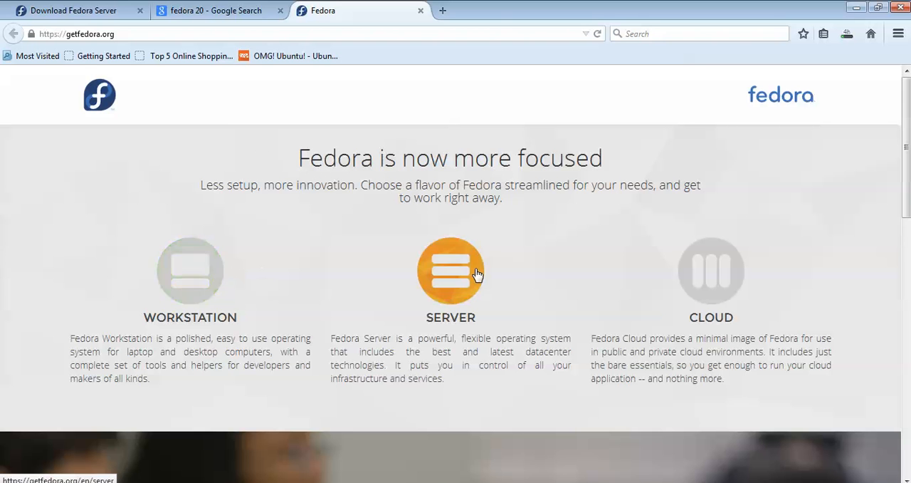
mouse_move(273, 291)
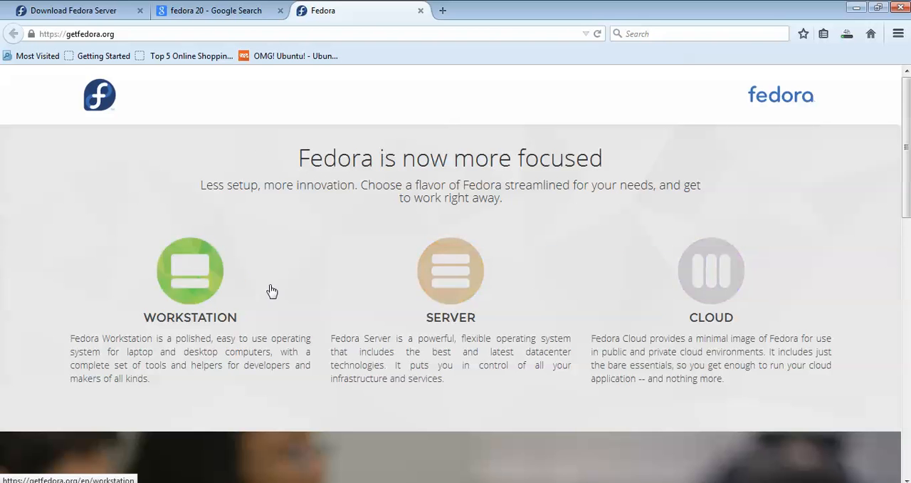
mouse_move(206, 296)
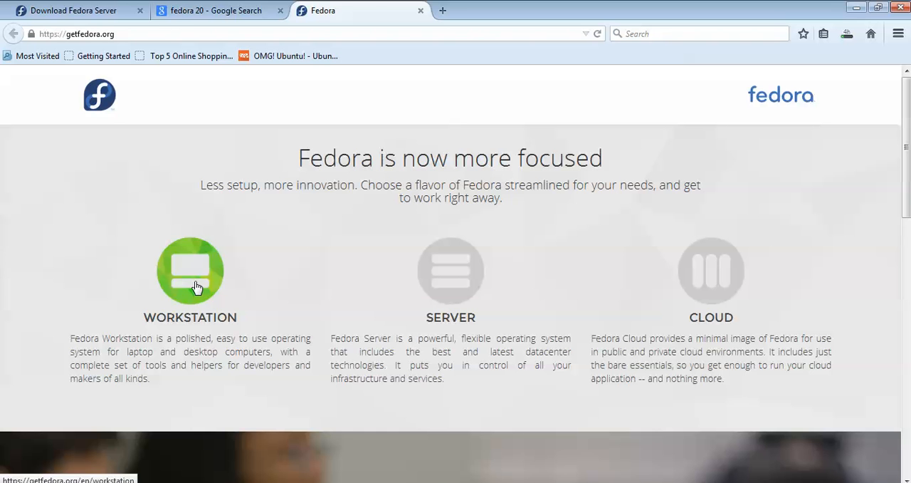
View the Fedora Workstation edition page, then return to the flavours overview.
click(190, 270)
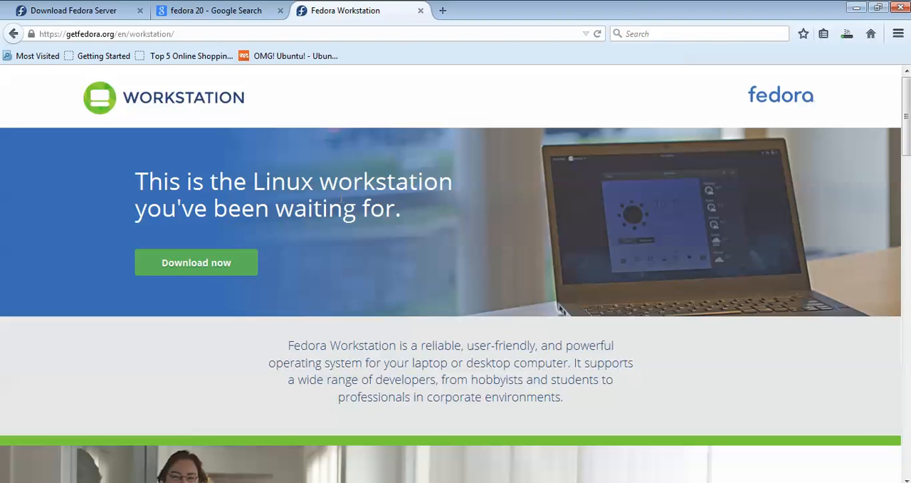
mouse_move(235, 268)
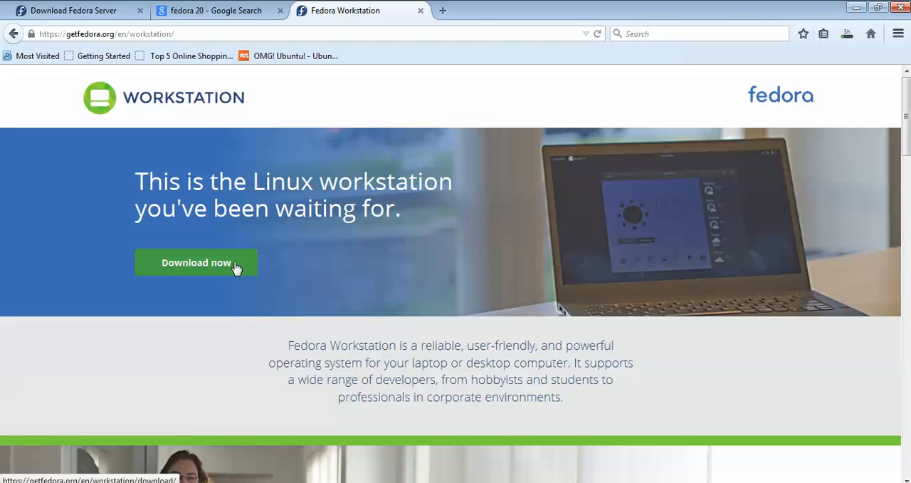
mouse_move(370, 255)
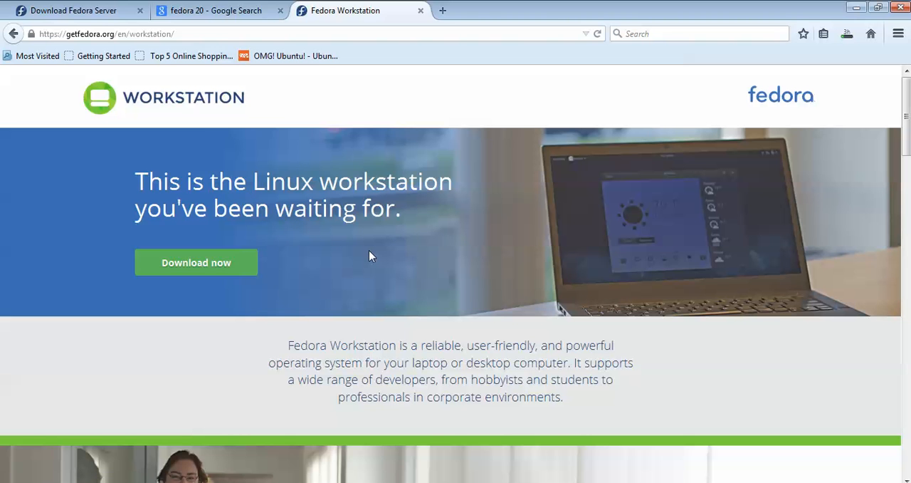
click(450, 270)
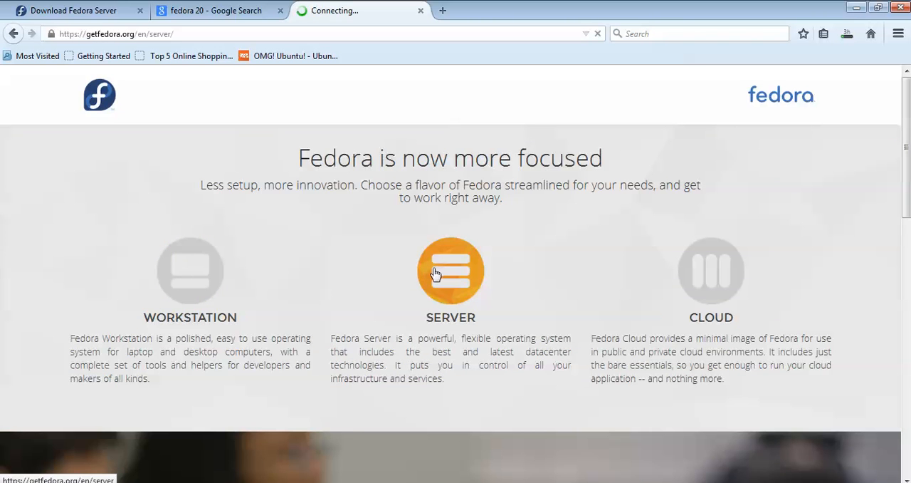
Widen Explorer's Name column to reveal the full Fedora-Live-Workstation-x86_64-21-5 file name.
click(450, 271)
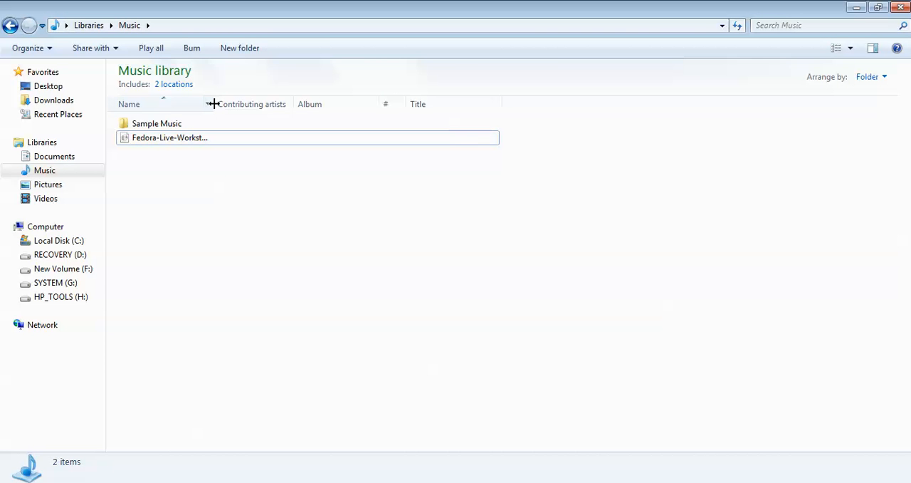
drag(207, 104, 320, 104)
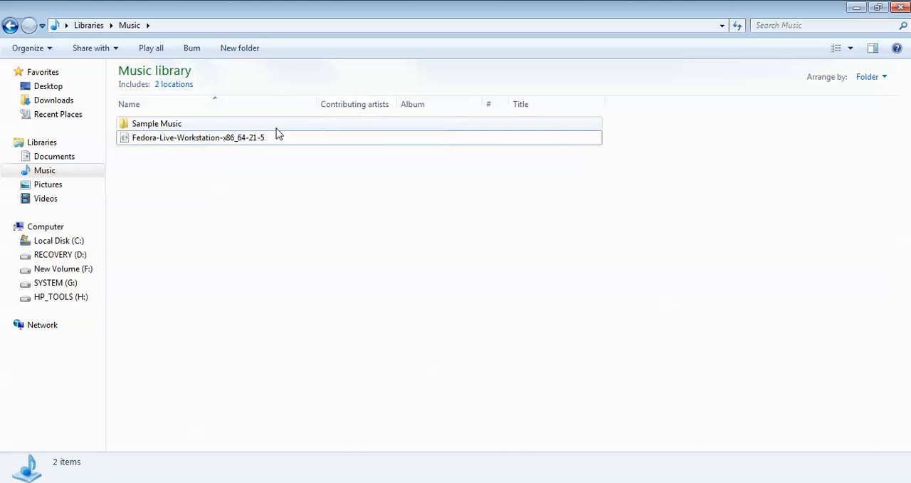
click(198, 138)
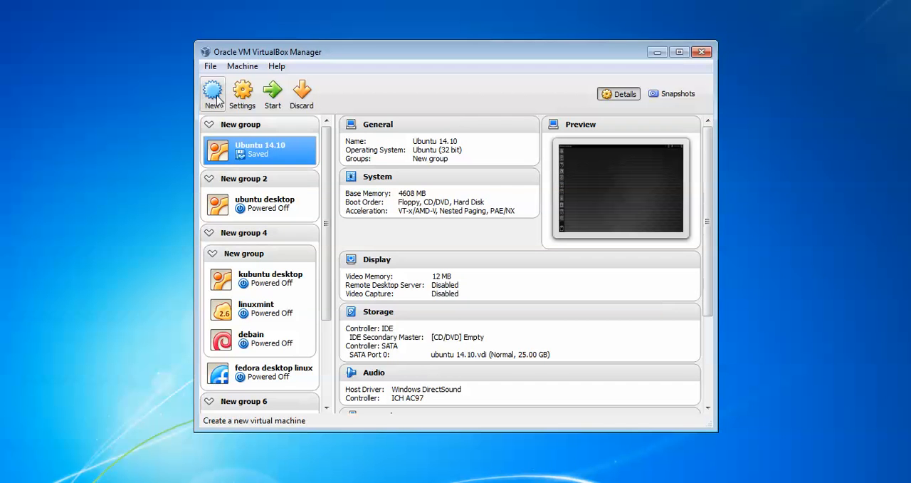
Start a new virtual machine named 'fedora 21' with type Linux, Fedora (32 bit).
click(211, 93)
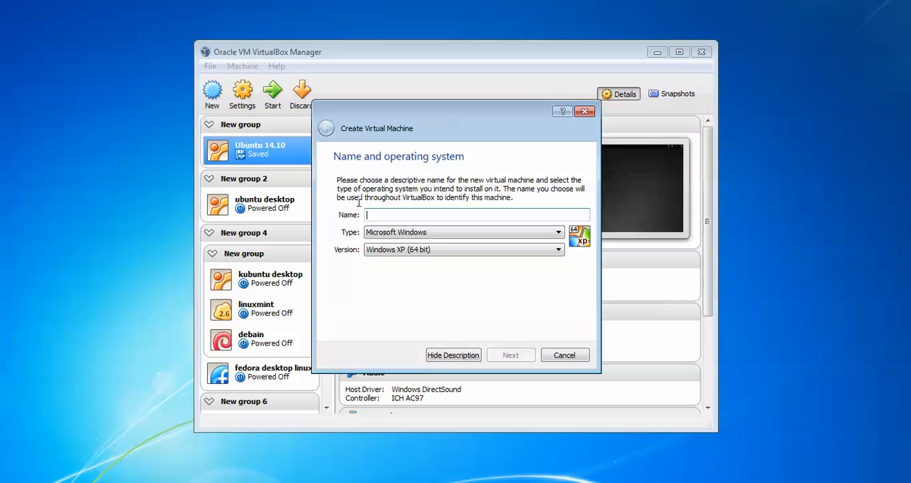
text(fe)
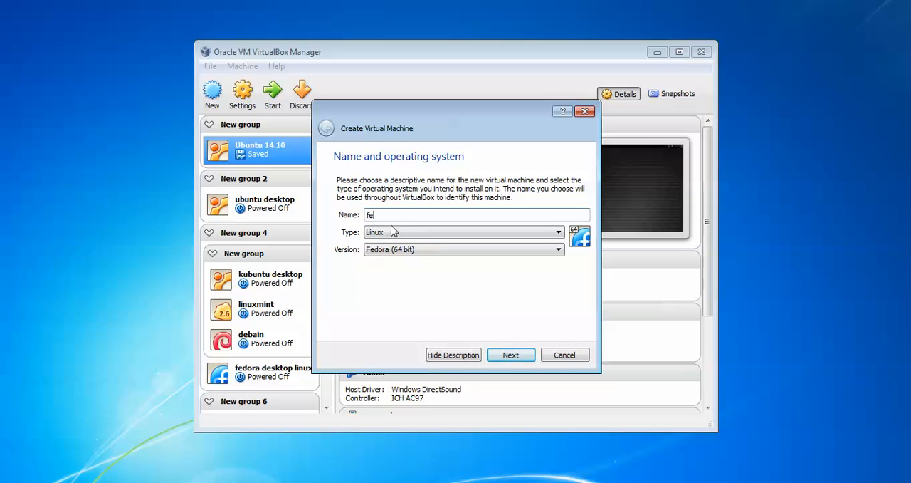
text(o)
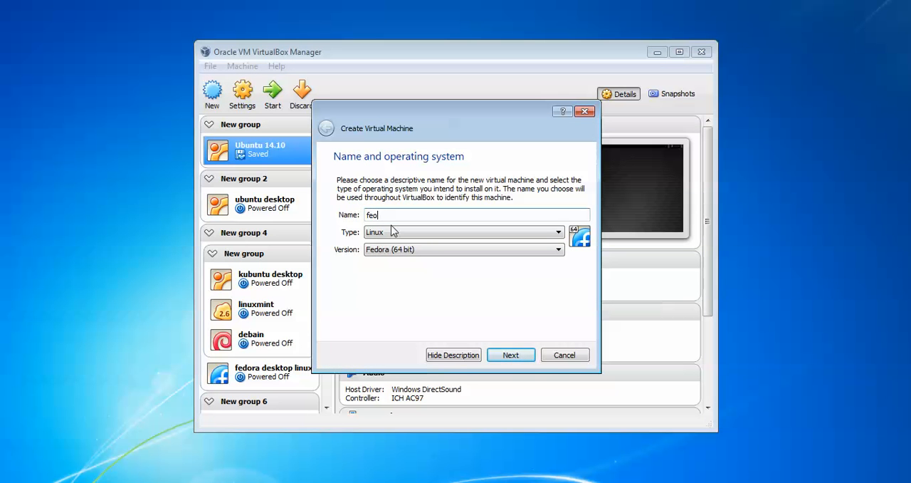
text(fedora 21)
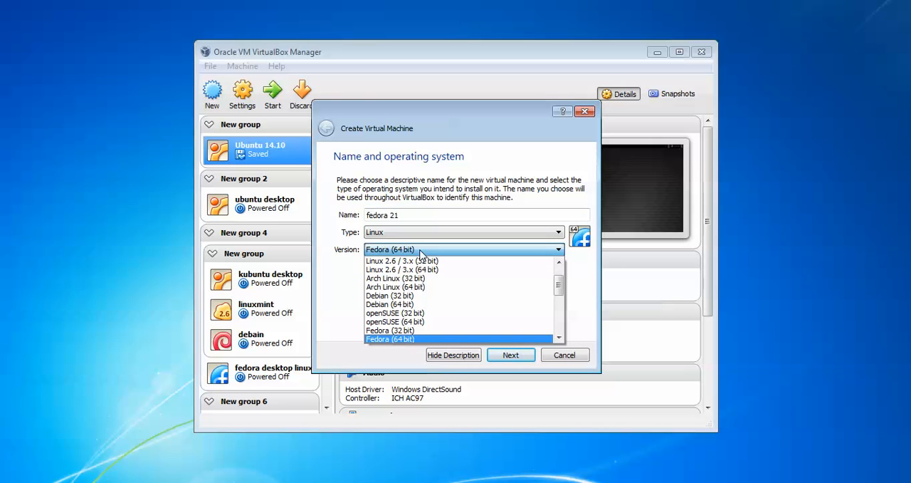
click(390, 330)
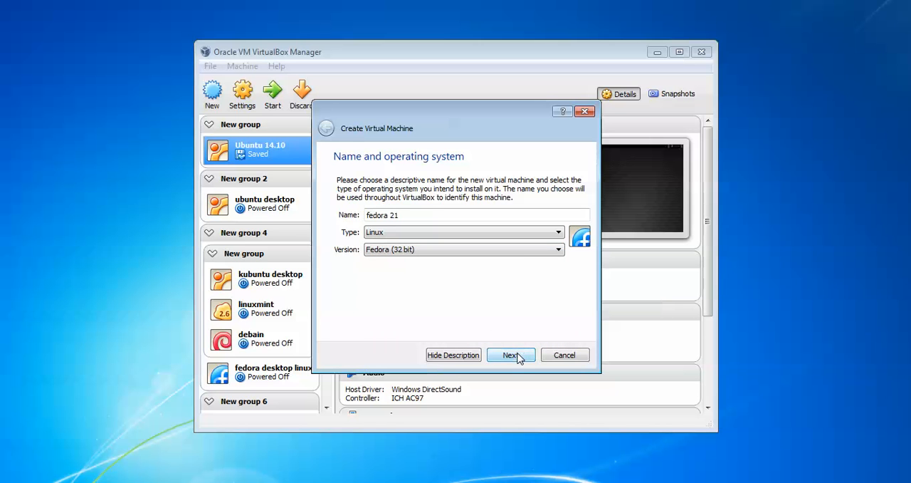
Raise the machine's memory to 4461 MB.
click(510, 354)
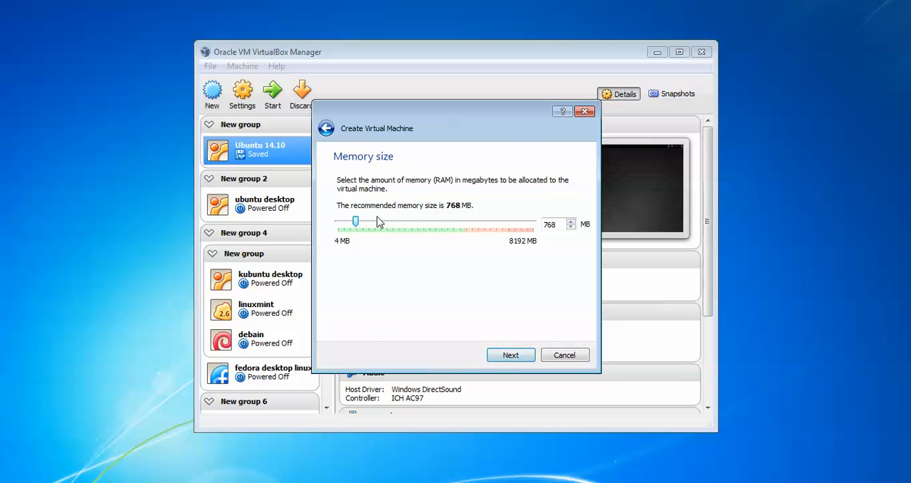
drag(355, 221, 404, 221)
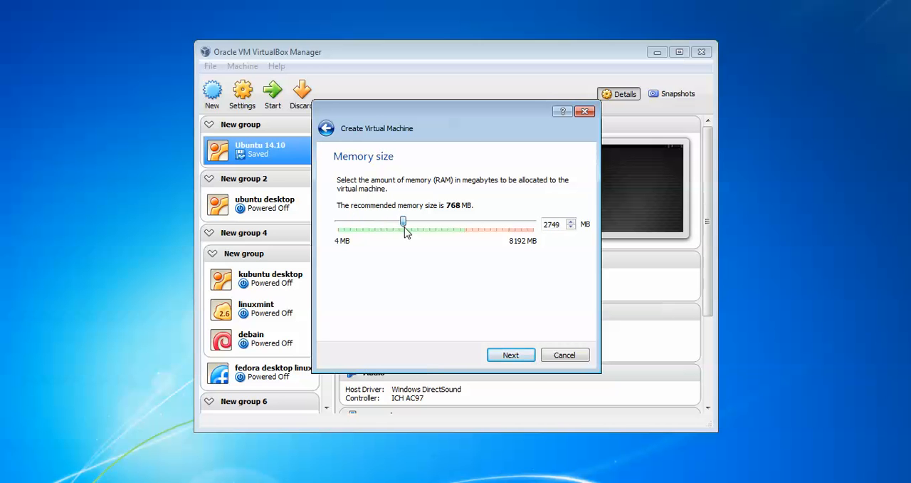
drag(403, 221, 443, 220)
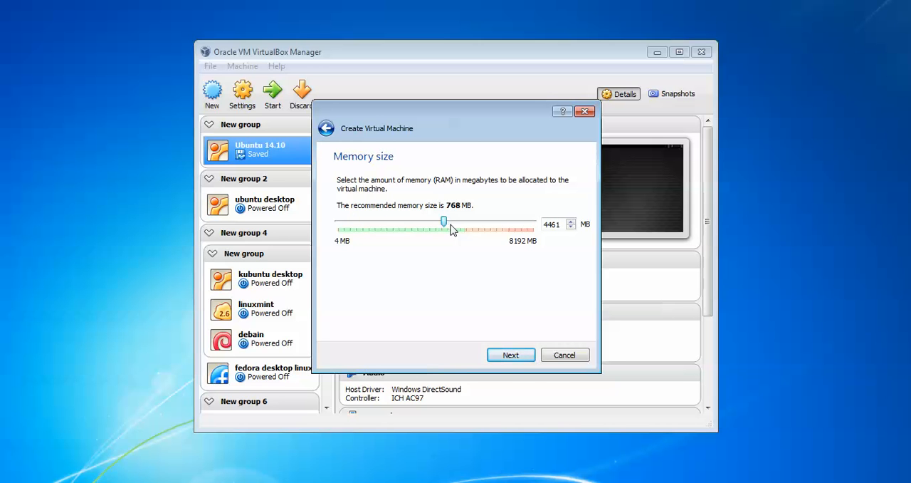
mouse_move(479, 237)
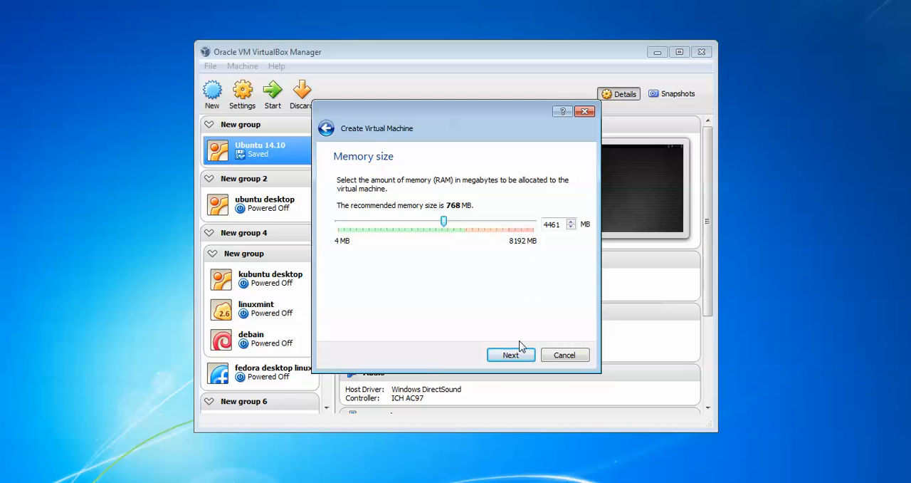
click(510, 354)
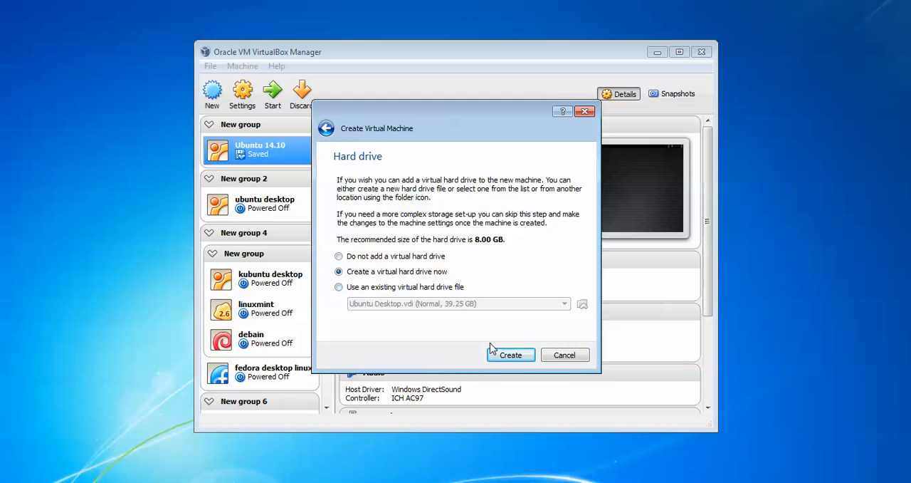
Create a 25.55 GB VDI disk 'fedora 21.vdi' in F:\Virtual Box\32 Bit.
click(511, 354)
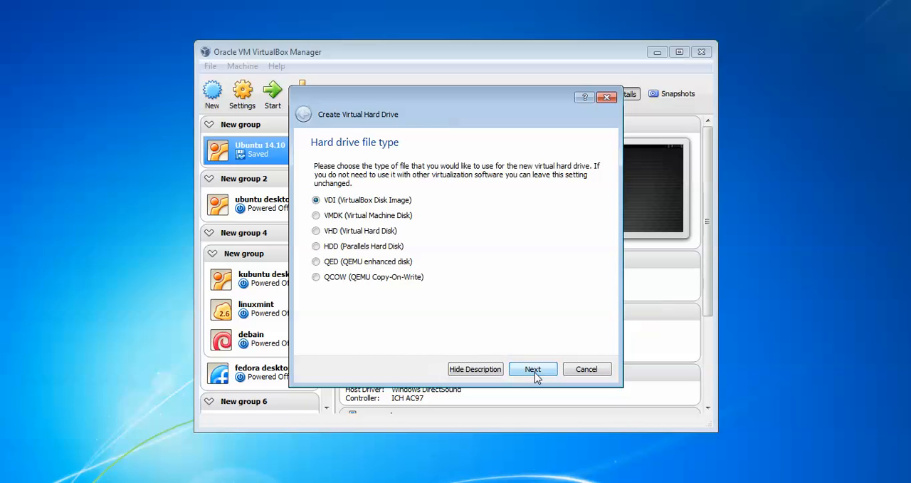
click(532, 369)
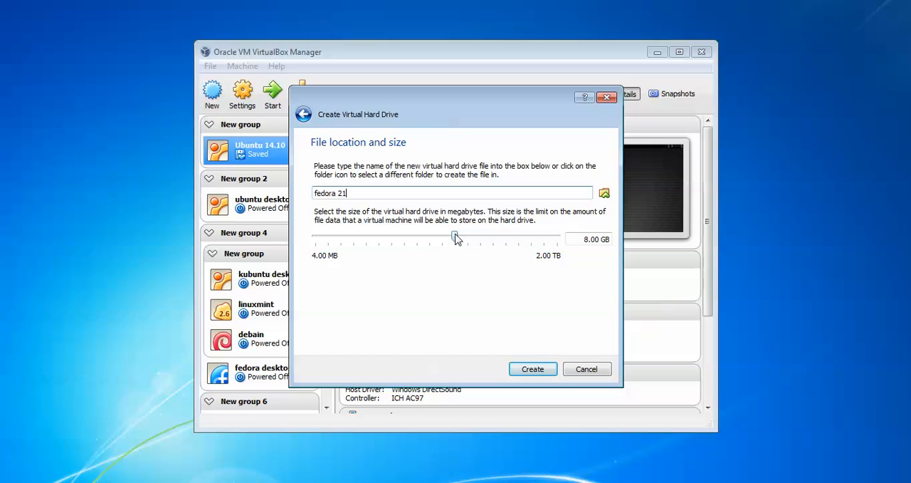
drag(454, 237, 461, 236)
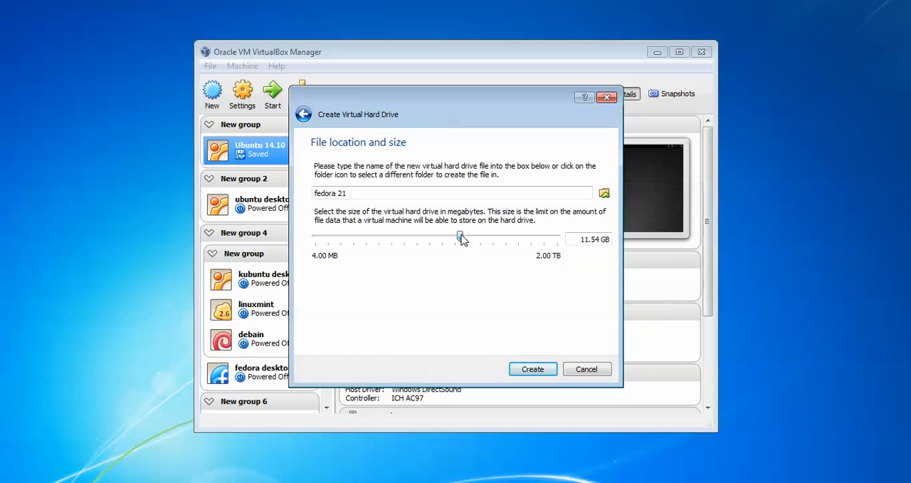
drag(459, 236, 472, 236)
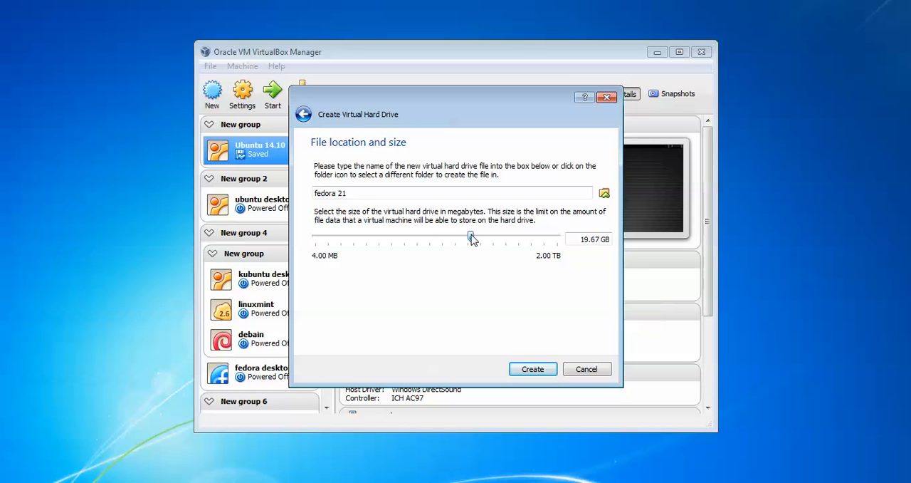
drag(470, 237, 477, 236)
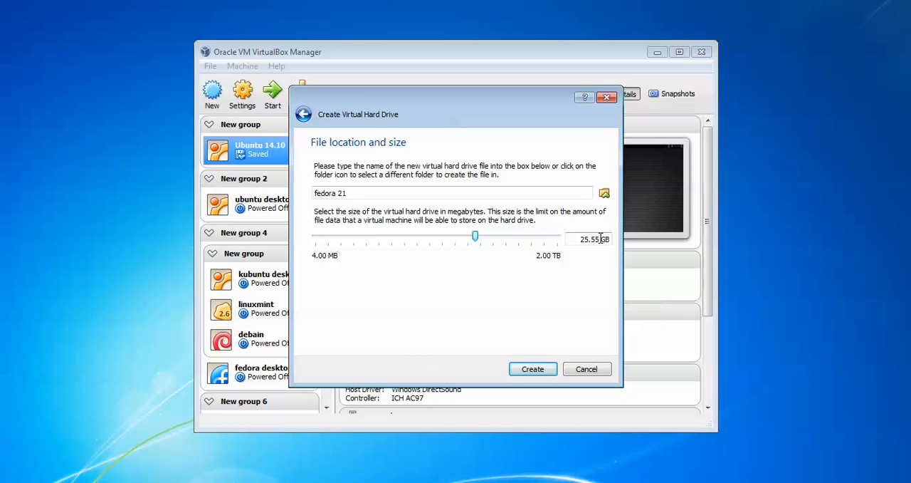
mouse_move(604, 193)
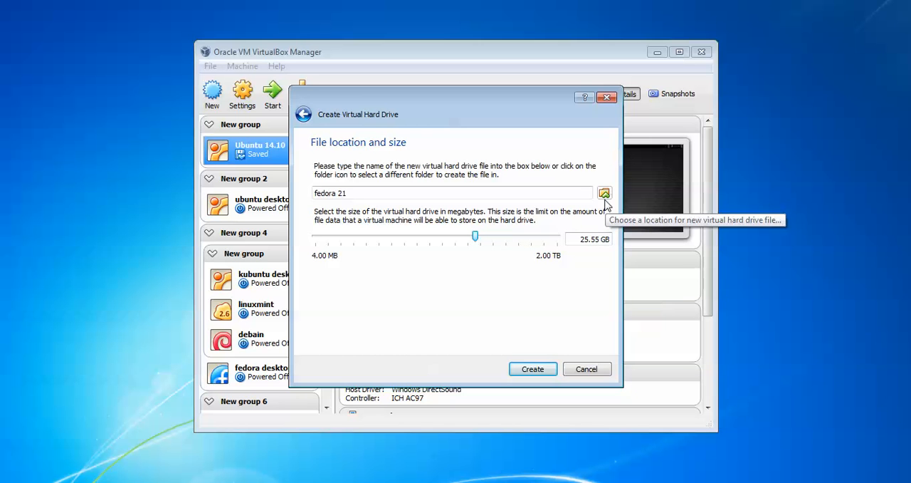
click(605, 193)
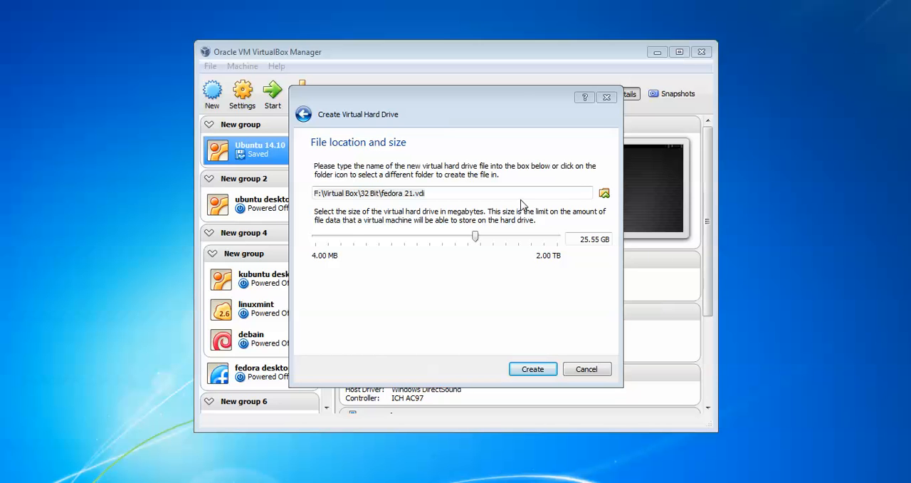
mouse_move(526, 351)
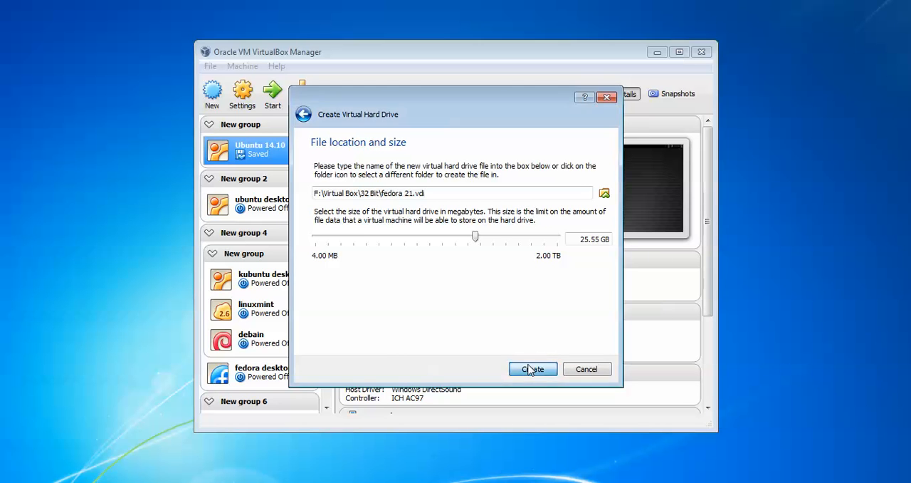
click(532, 369)
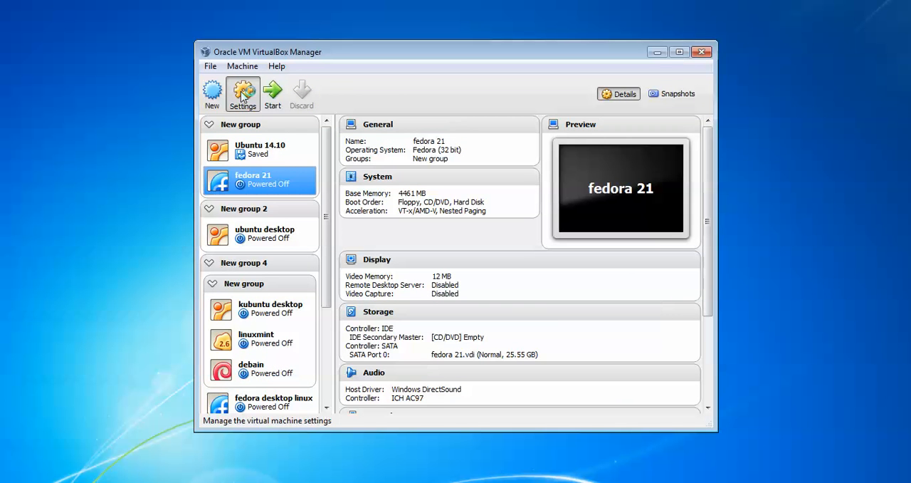
Remove Floppy from the fedora 21 machine's boot order.
click(243, 93)
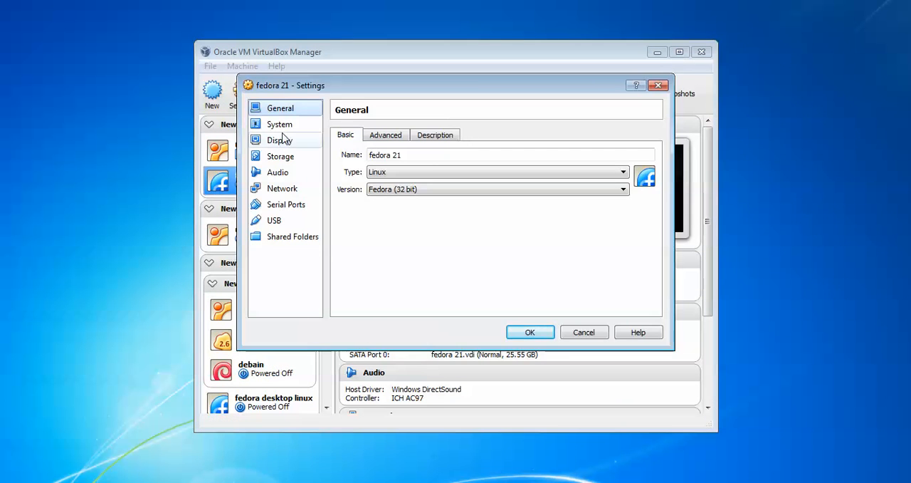
click(279, 124)
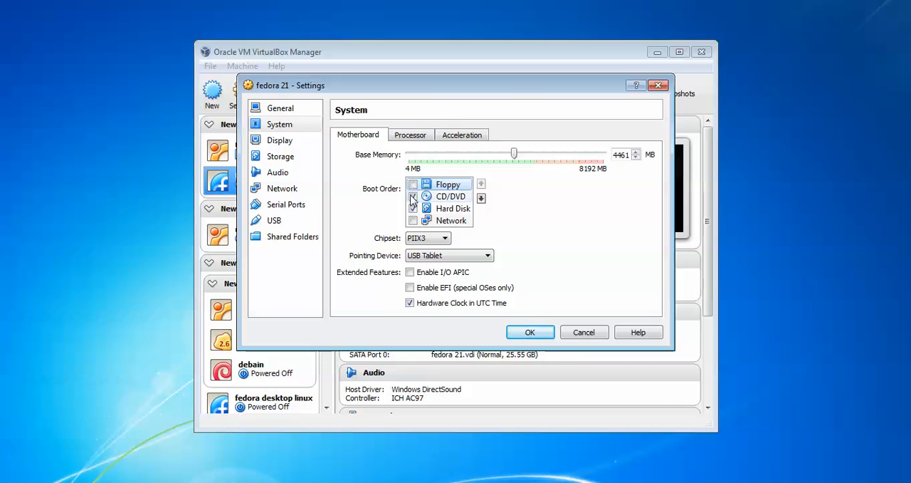
click(413, 196)
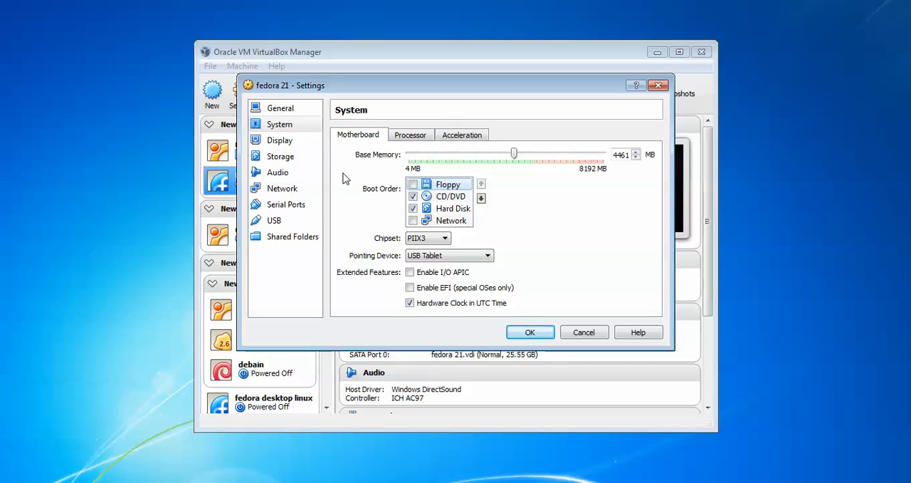
Load the Fedora Live Workstation 21 ISO into the IDE optical drive.
click(280, 156)
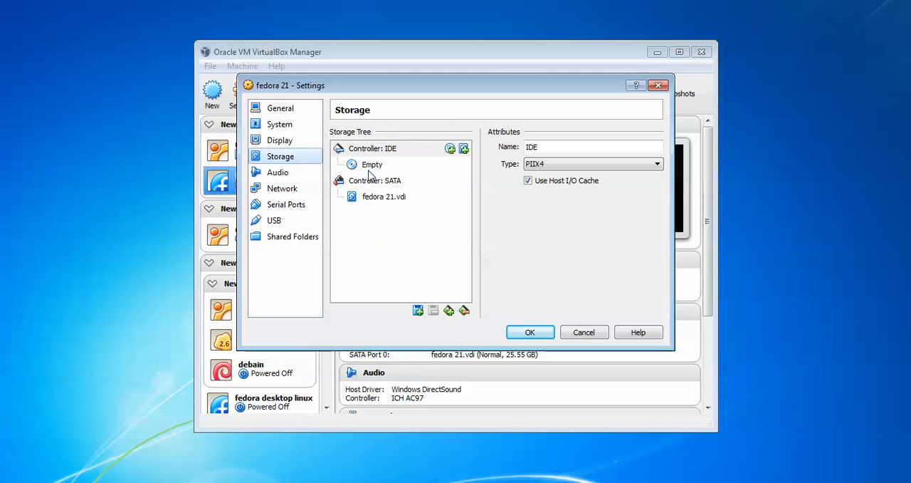
click(371, 164)
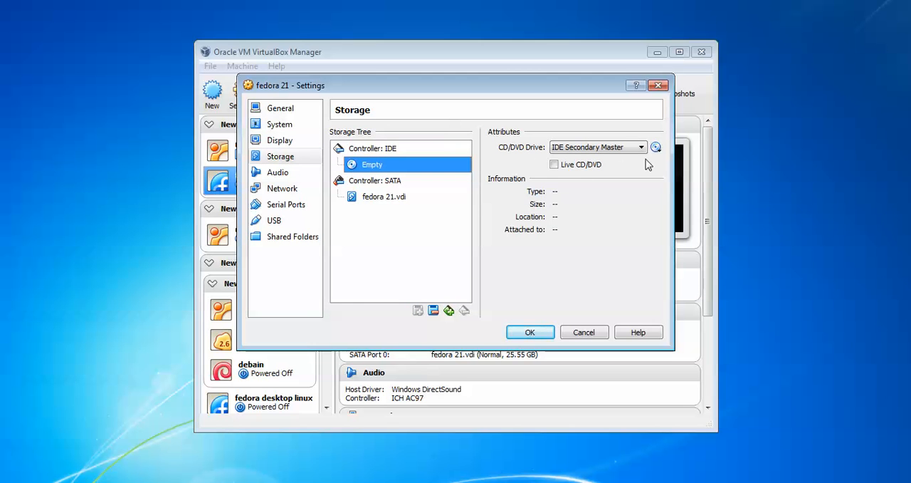
click(655, 147)
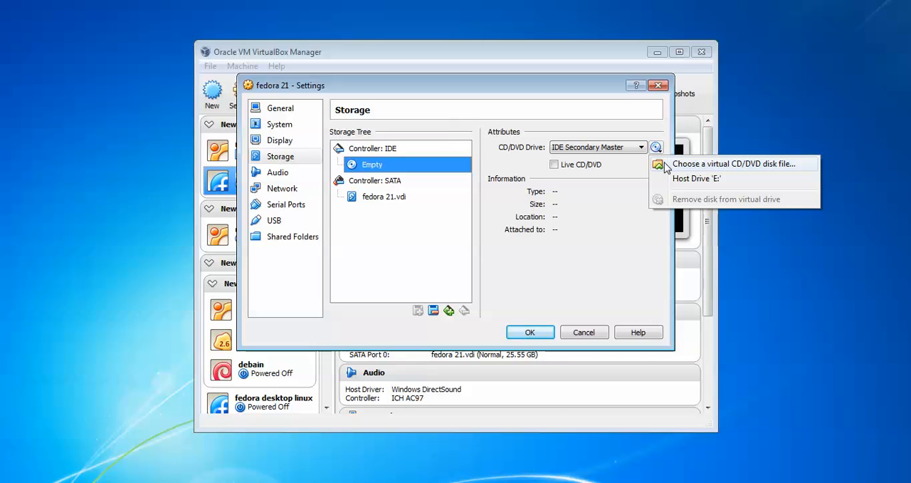
click(737, 164)
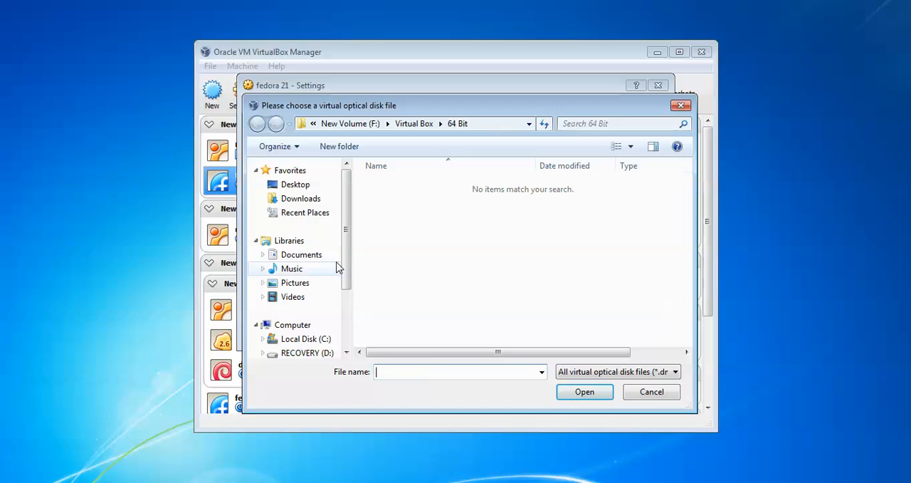
click(292, 268)
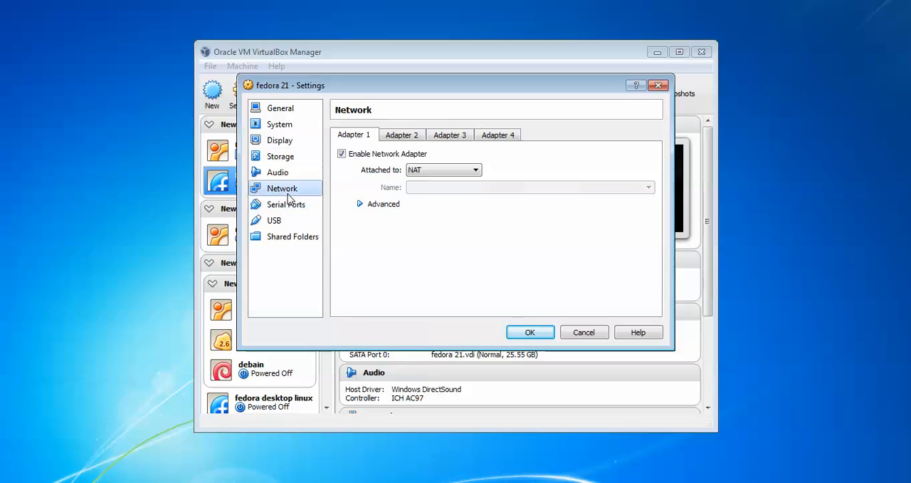
Set the network adapter to Bridged Adapter and save the settings.
click(475, 170)
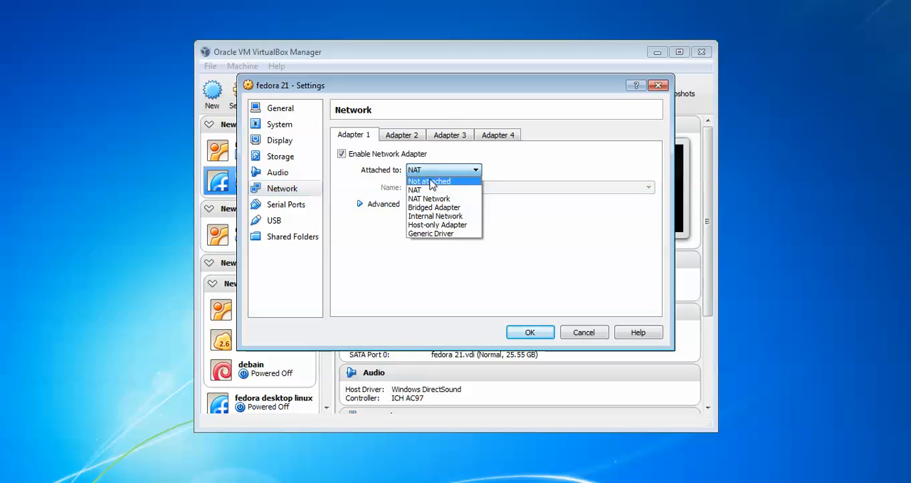
click(434, 207)
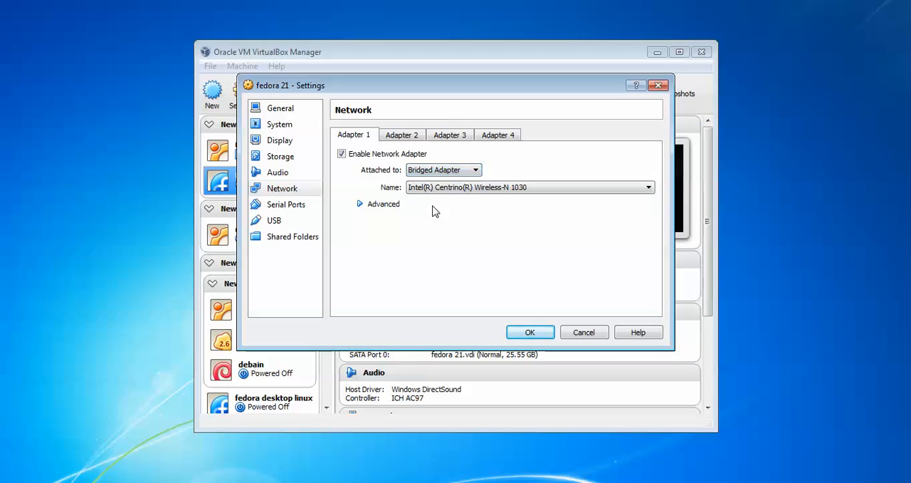
mouse_move(530, 332)
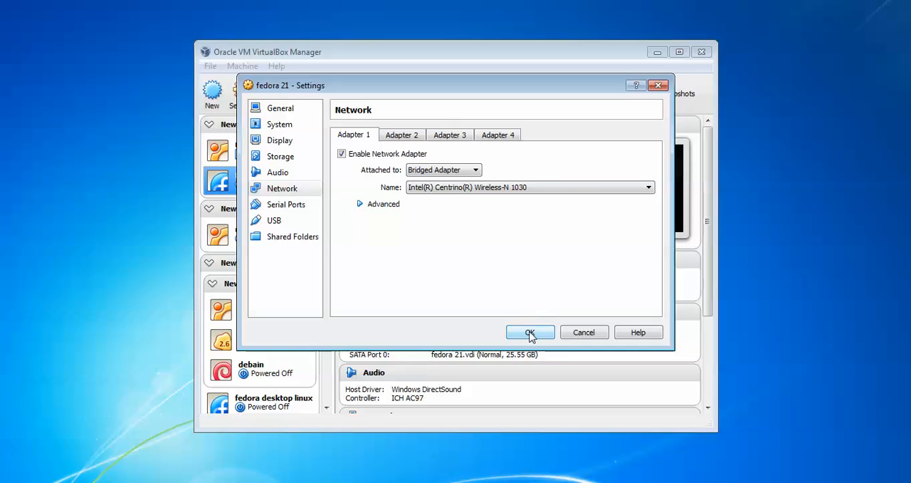
click(530, 332)
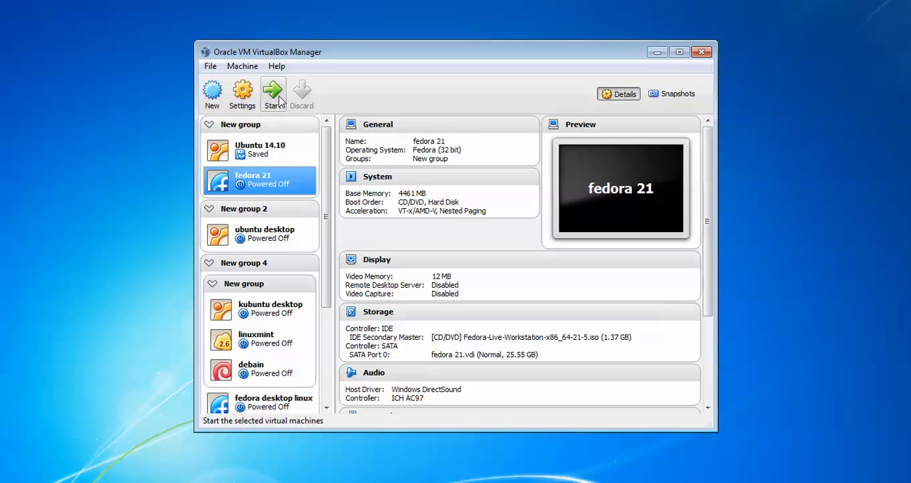
mouse_move(551, 191)
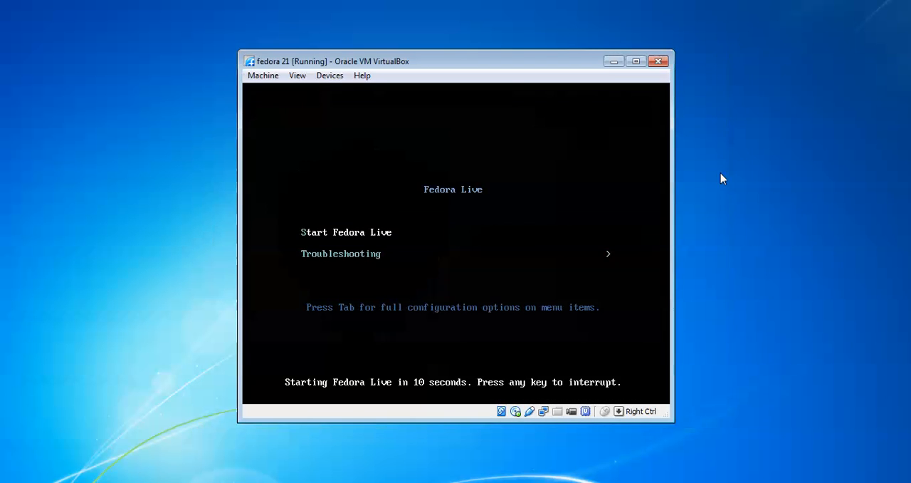
mouse_move(565, 208)
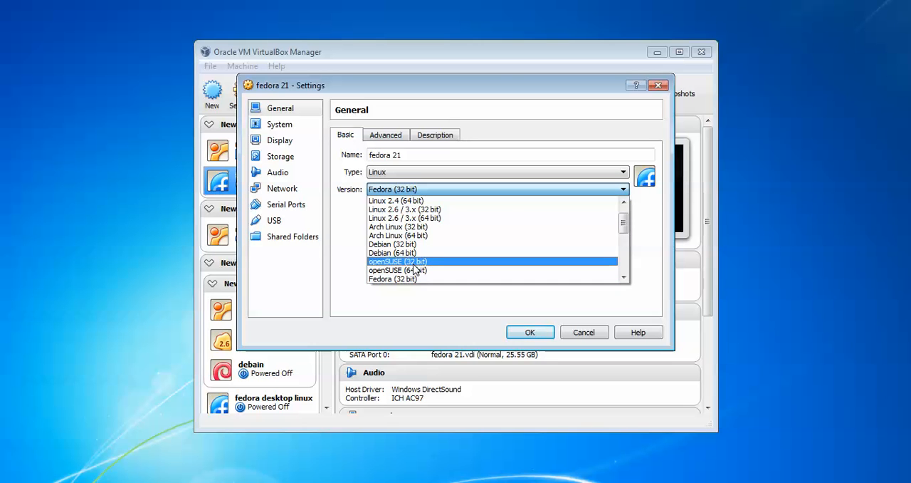
Change the machine's version to Fedora (64 bit), save, and start fedora 21.
click(392, 189)
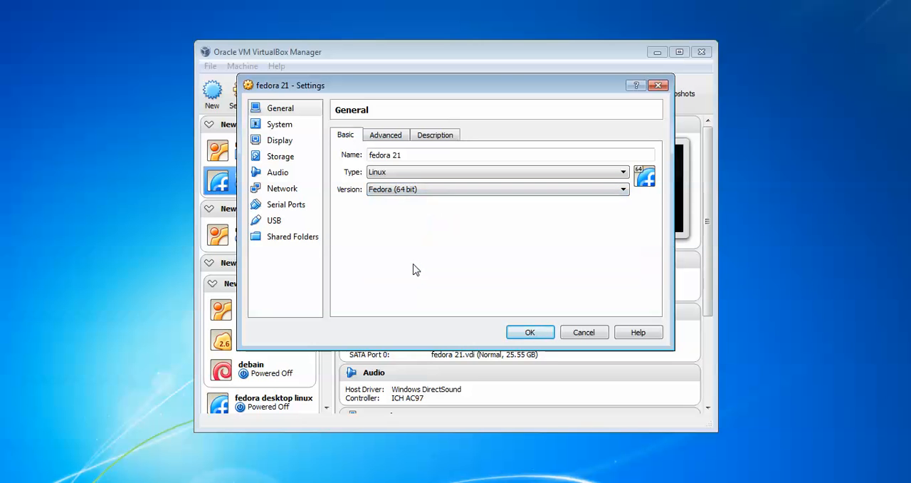
click(530, 332)
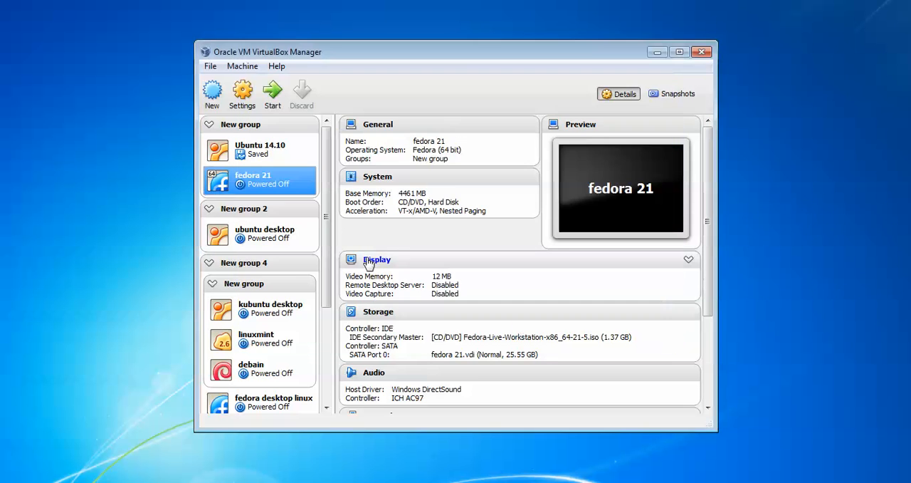
mouse_move(492, 186)
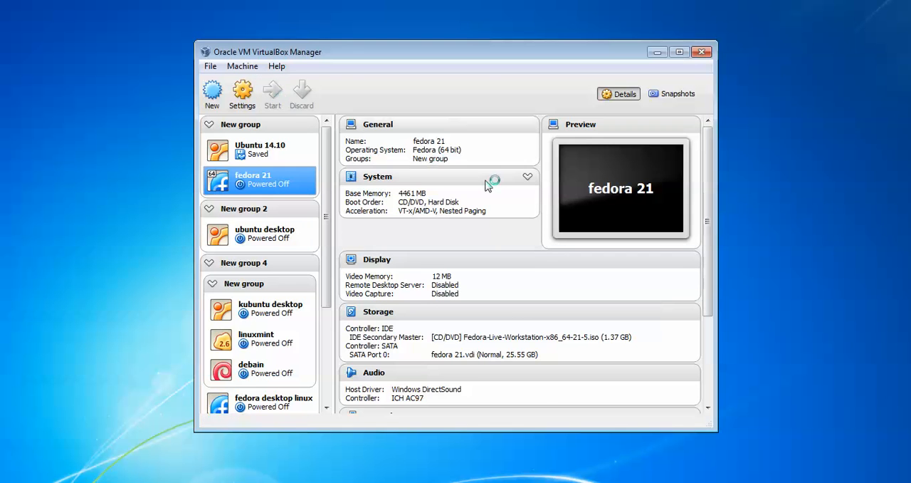
click(272, 93)
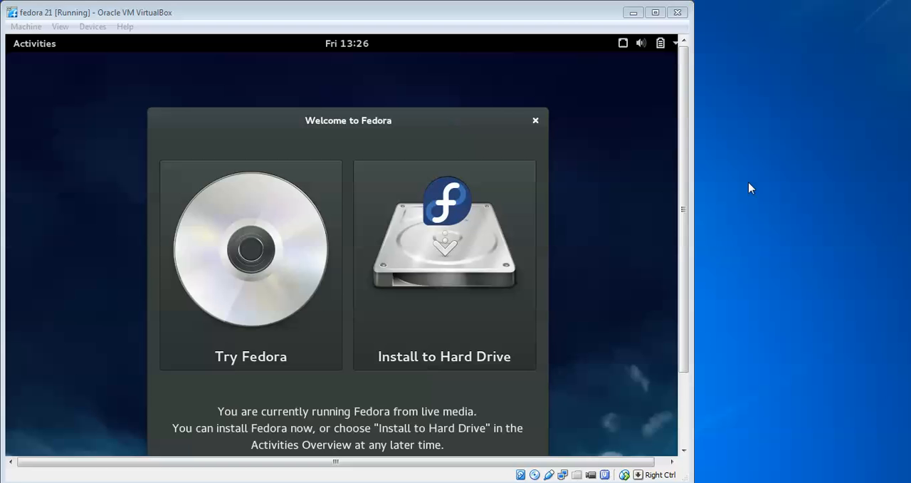
mouse_move(370, 140)
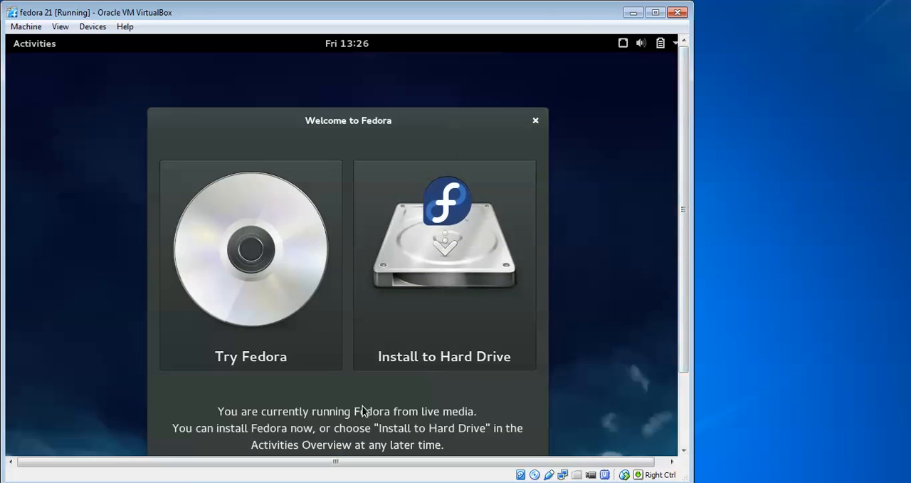
mouse_move(294, 330)
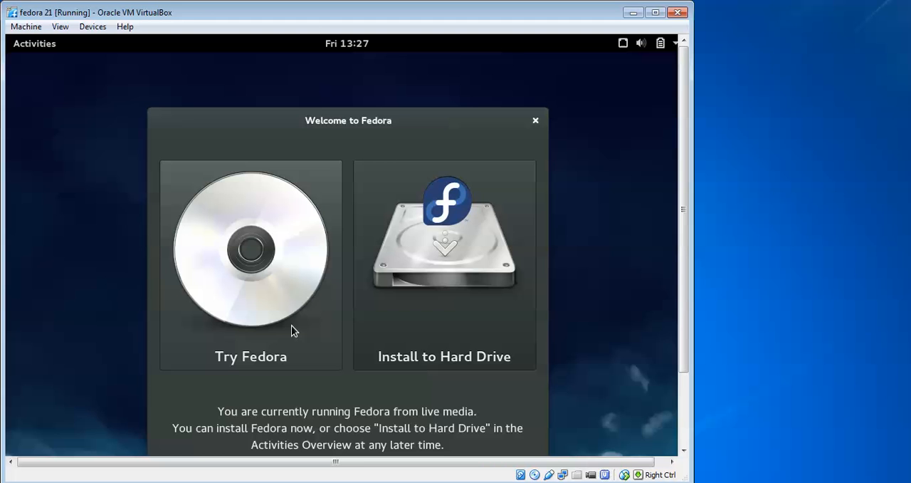
mouse_move(270, 340)
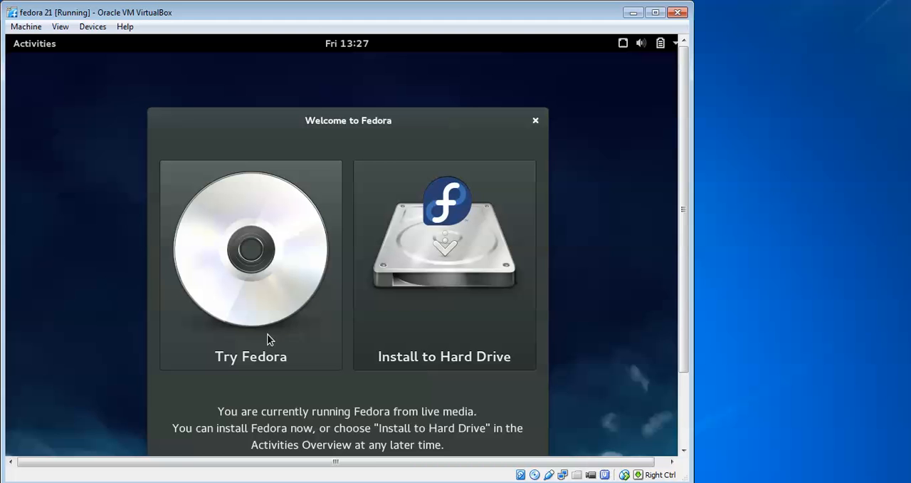
mouse_move(436, 321)
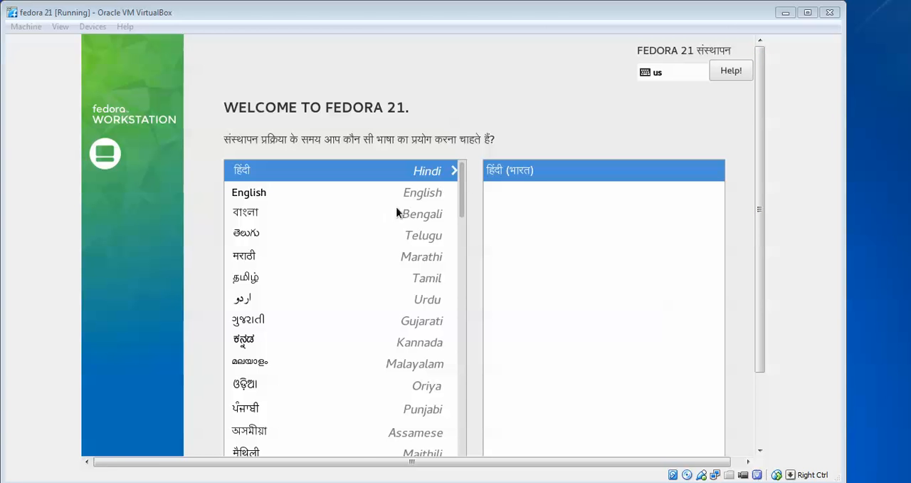
Switch the installer language from Hindi to English (India).
click(248, 192)
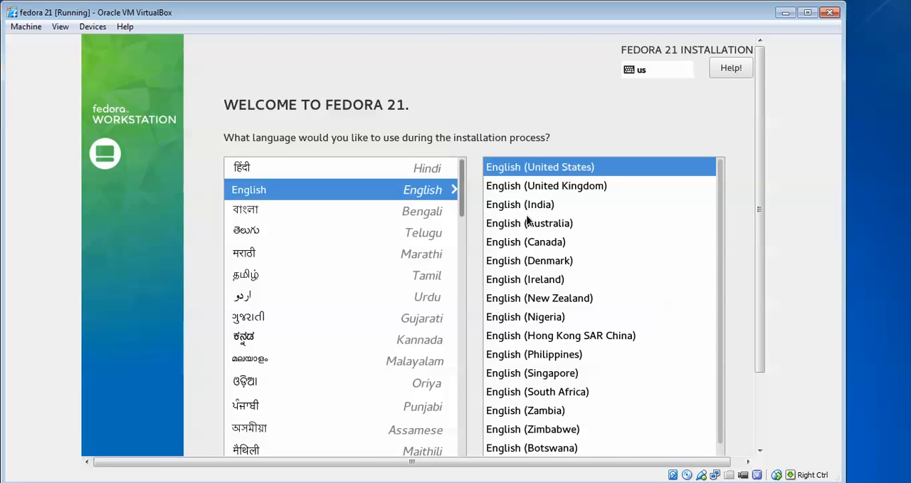
mouse_move(540, 207)
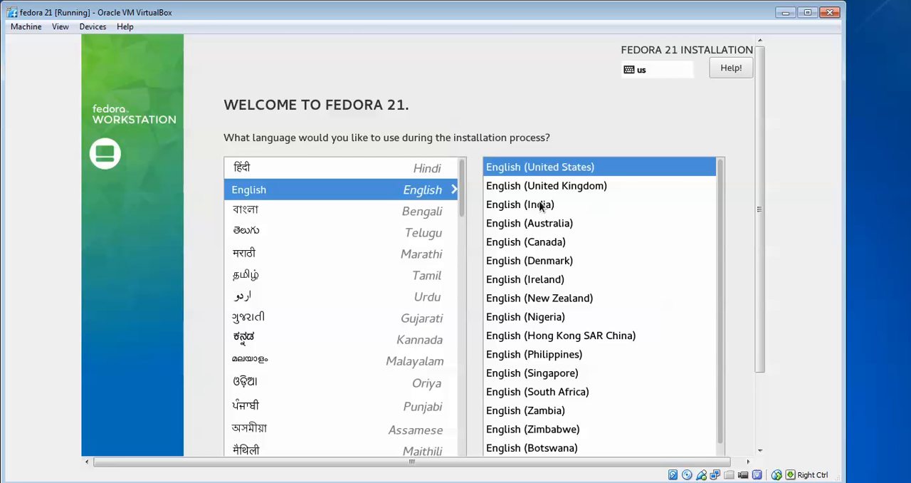
click(520, 204)
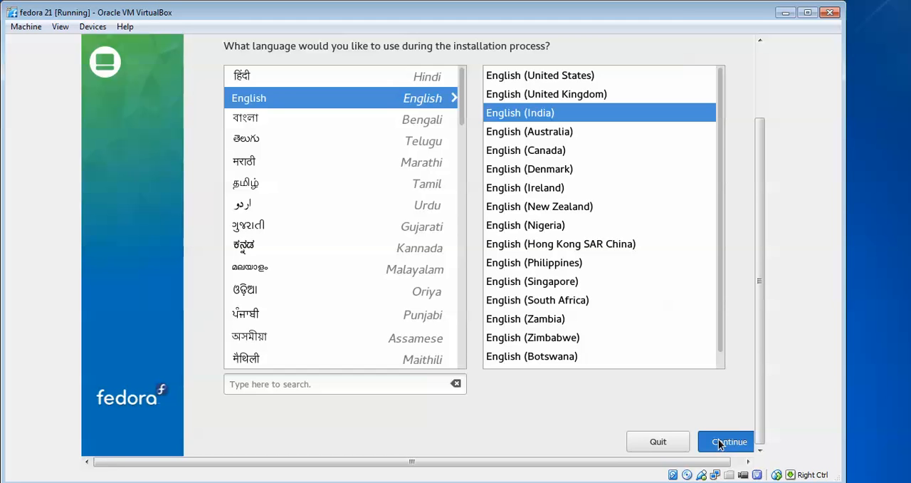
click(727, 441)
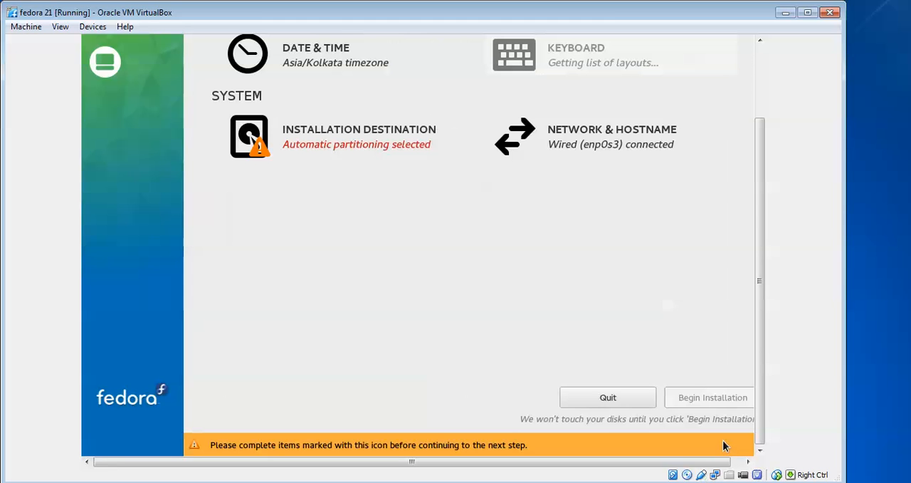
mouse_move(670, 438)
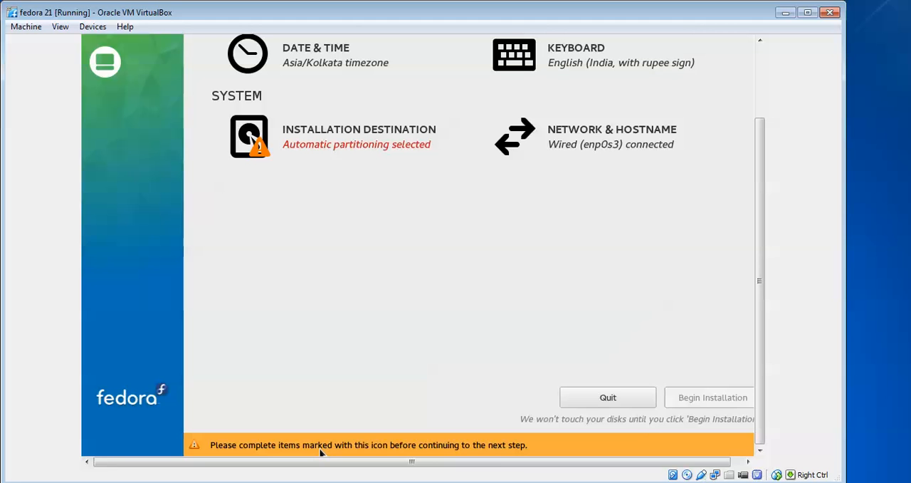
mouse_move(530, 448)
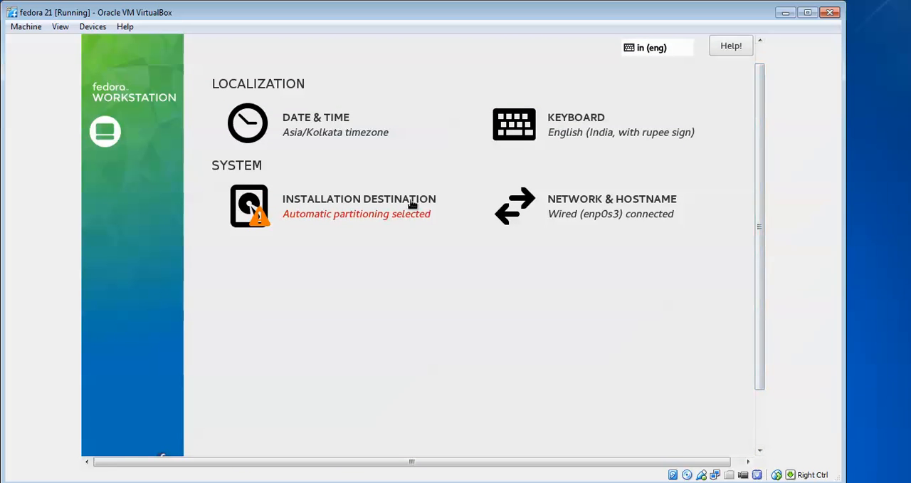
mouse_move(369, 131)
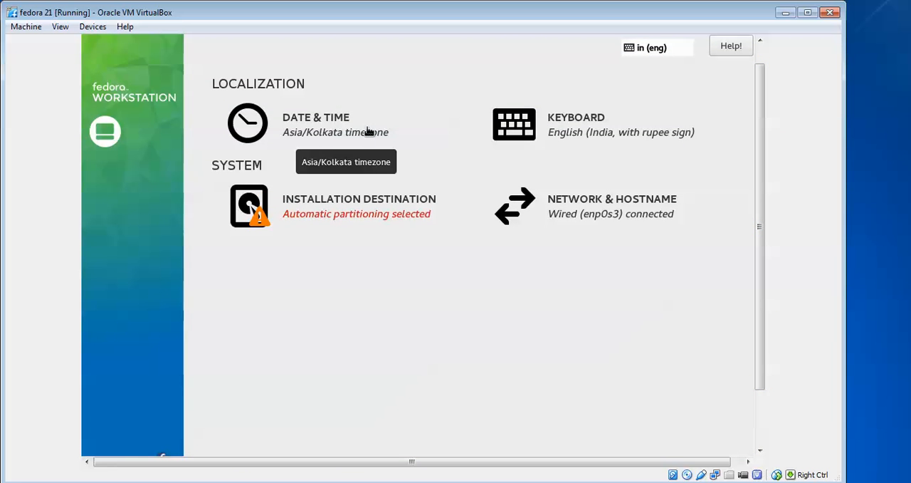
mouse_move(542, 146)
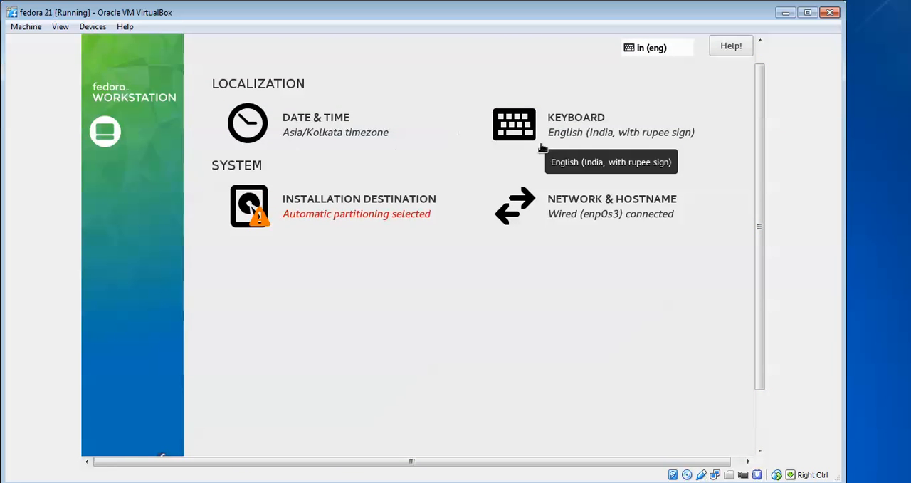
mouse_move(575, 219)
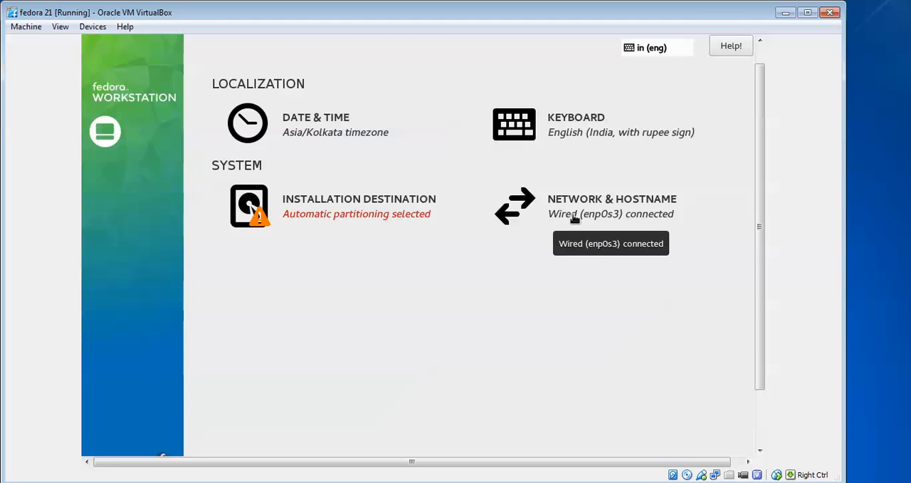
mouse_move(533, 132)
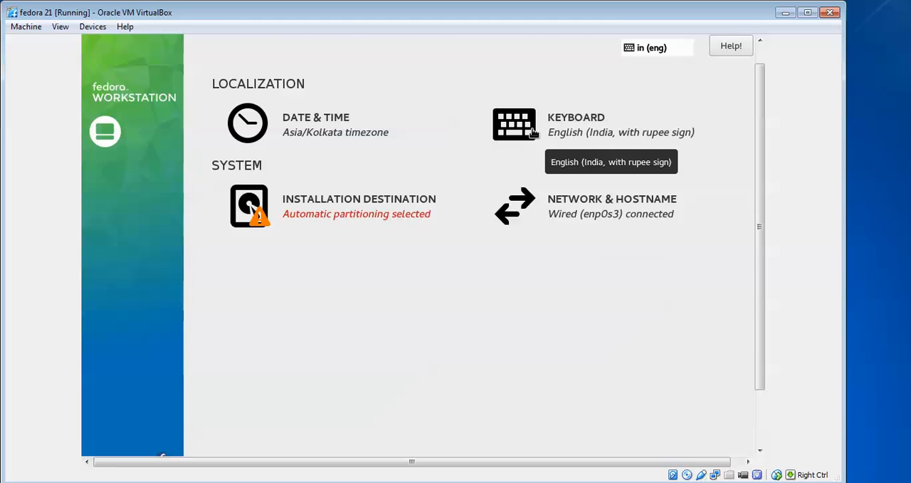
mouse_move(342, 223)
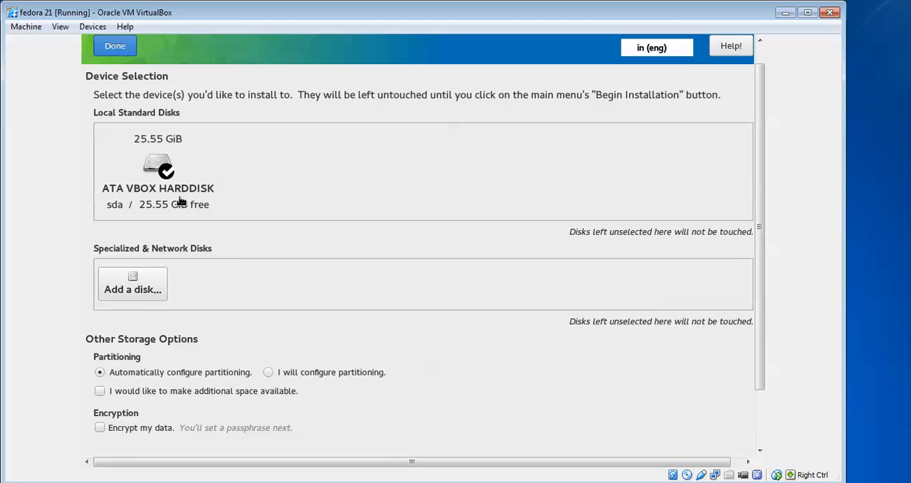
Toggle the 25.55 GiB VBOX disk, return to summary, and open Add a disk.
click(158, 171)
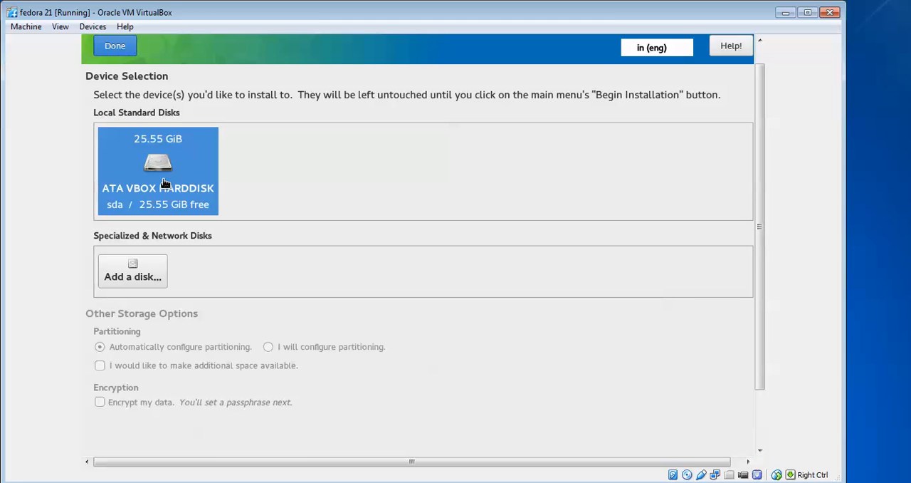
mouse_move(109, 329)
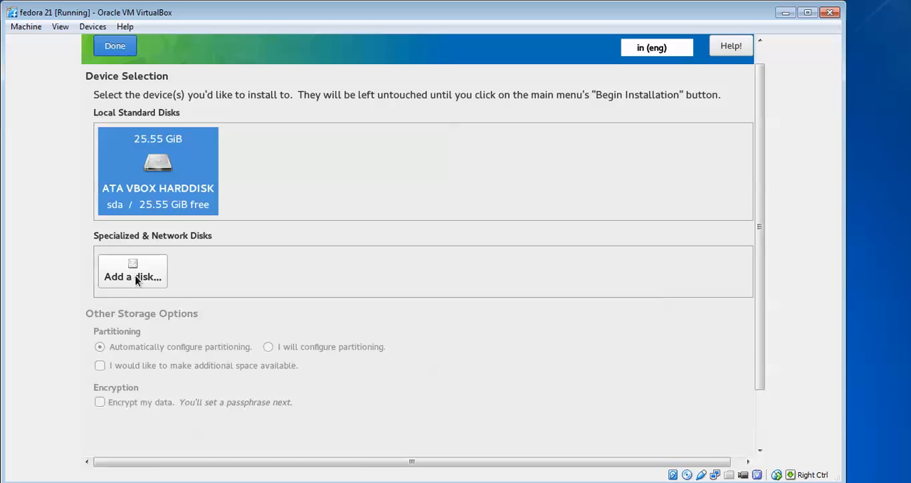
mouse_move(280, 349)
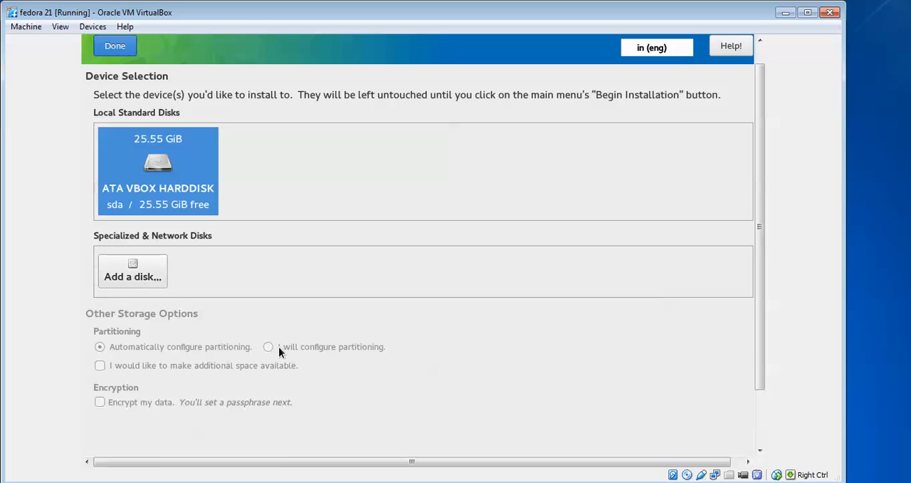
mouse_move(192, 354)
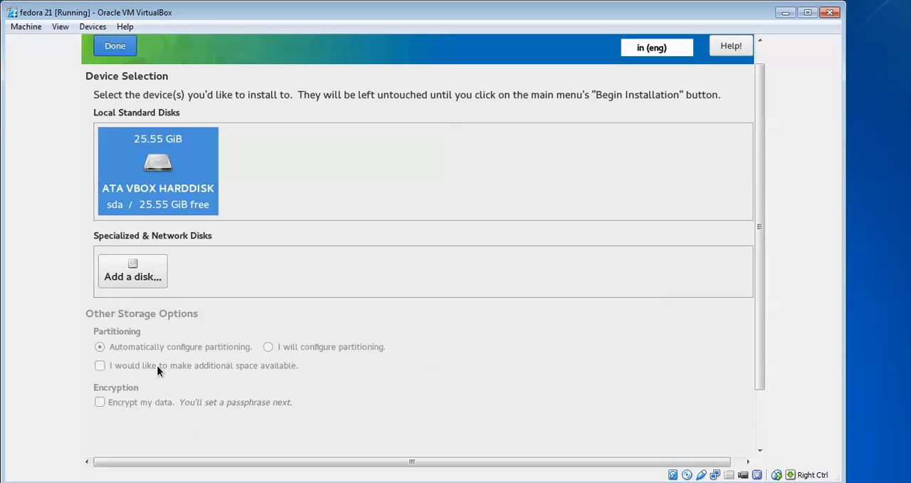
mouse_move(143, 80)
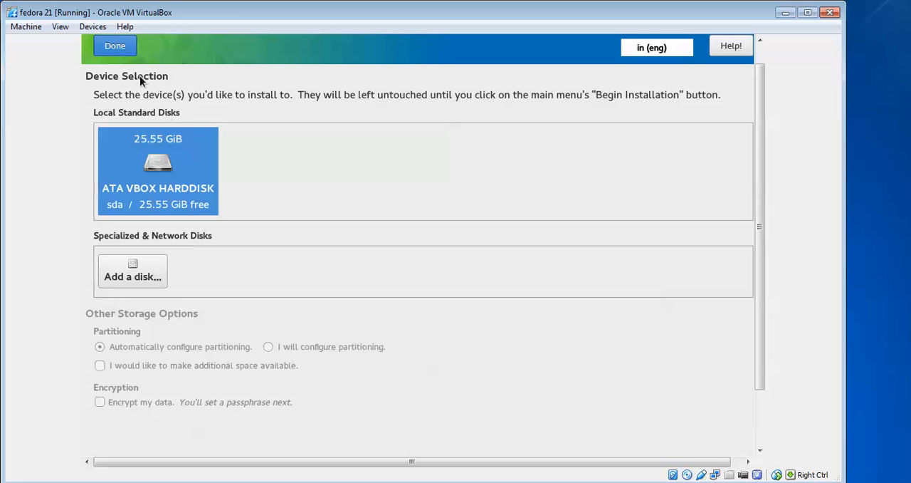
click(114, 45)
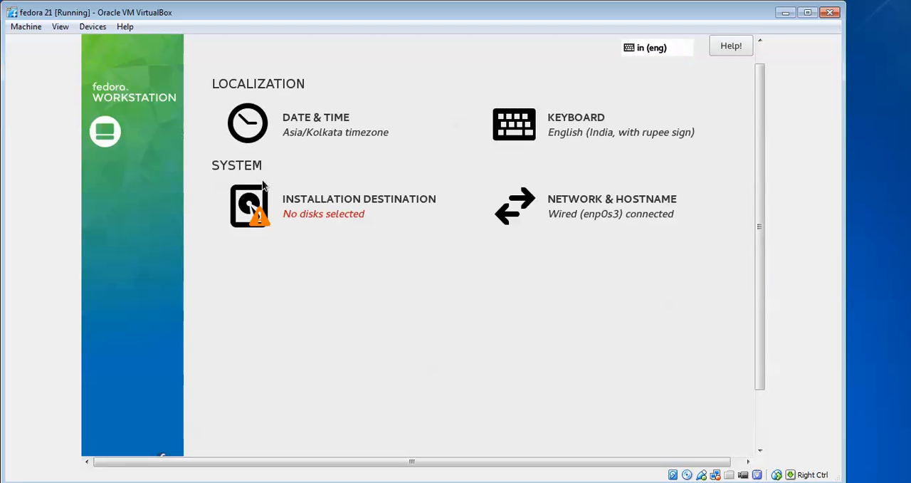
click(249, 205)
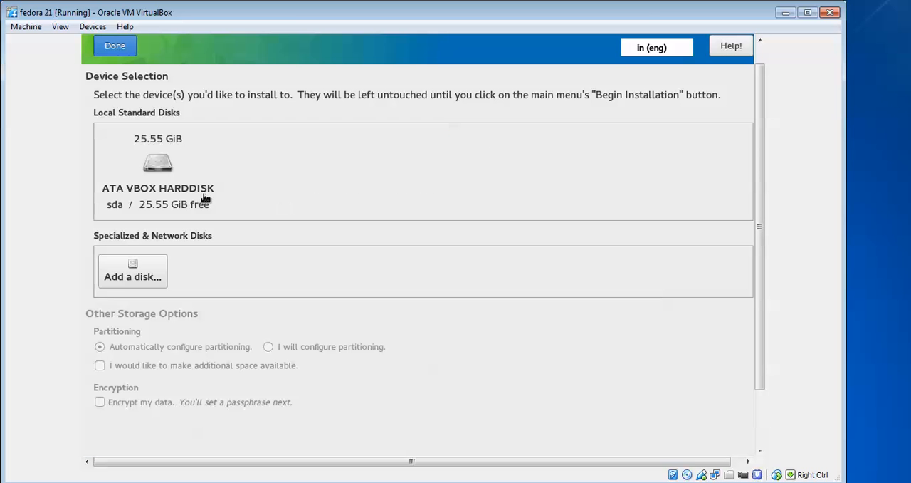
click(133, 271)
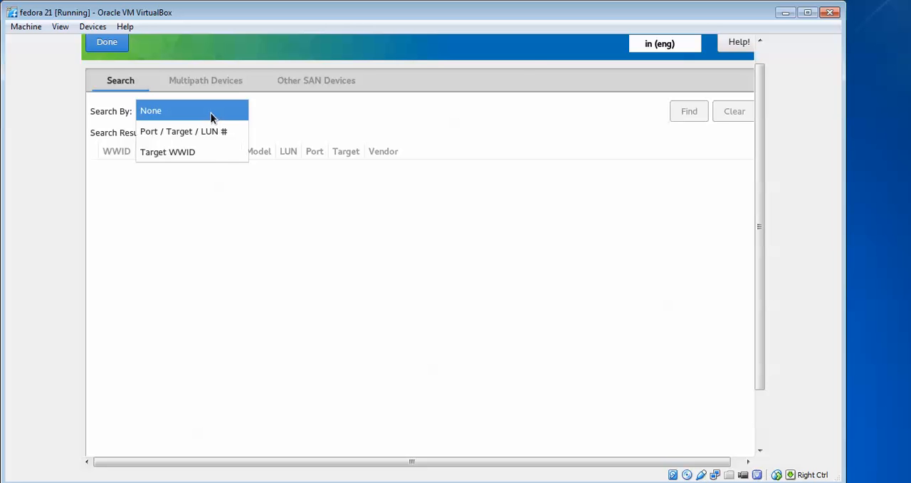
mouse_move(546, 194)
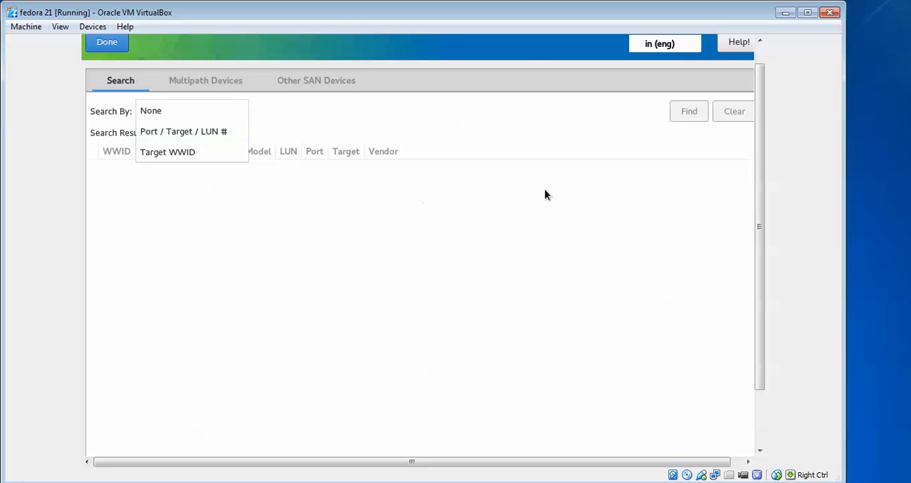
Return to the installation summary and scroll down to Begin Installation.
click(107, 41)
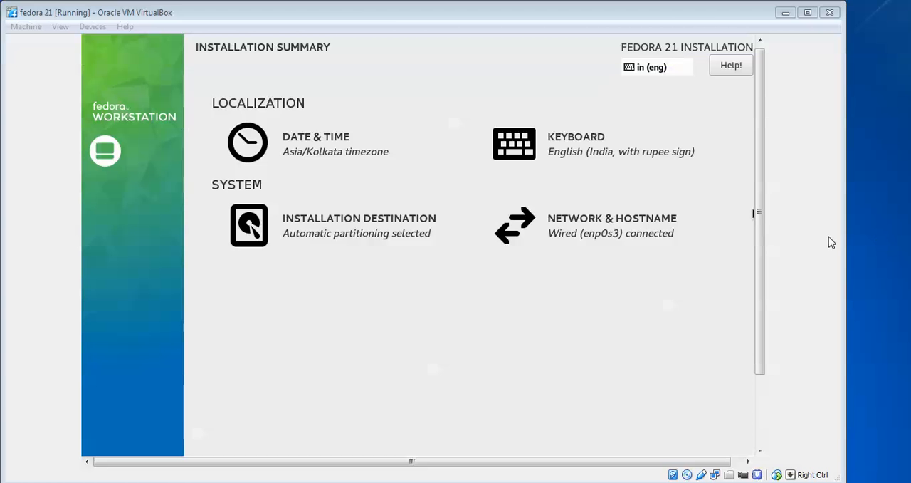
mouse_move(348, 242)
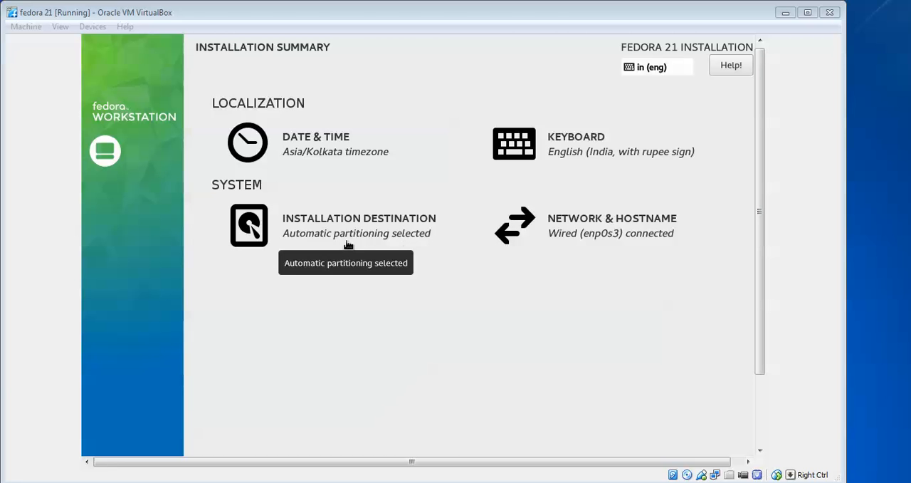
mouse_move(754, 174)
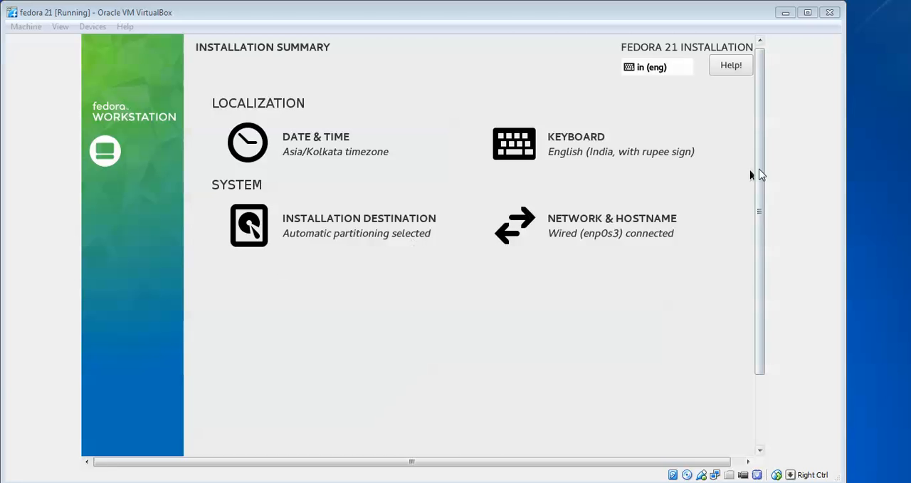
scroll(down, 3)
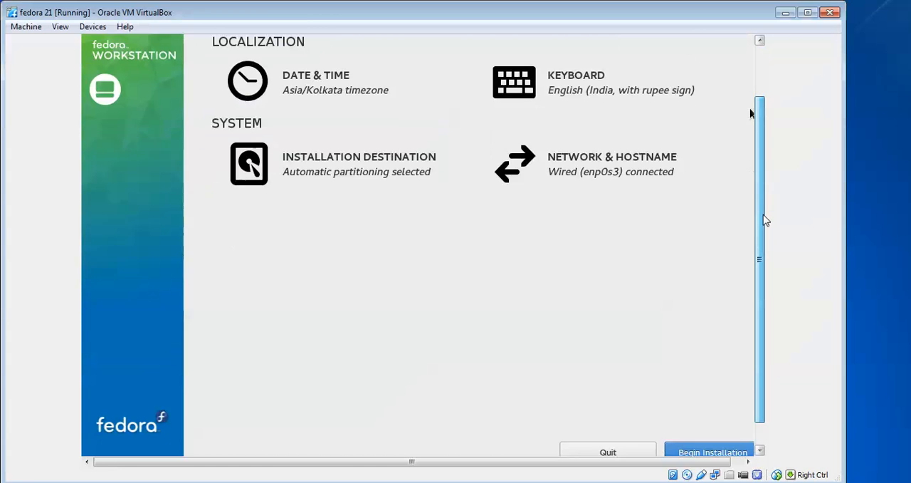
scroll(down, 3)
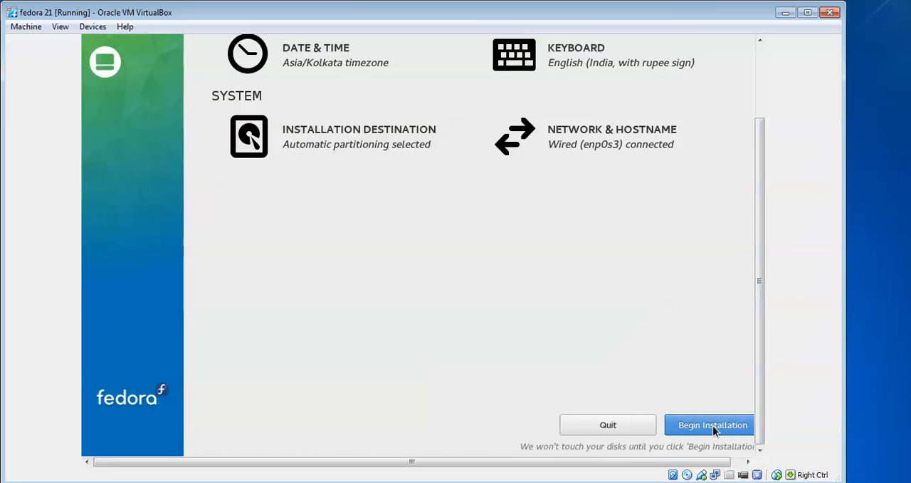
Begin the Fedora installation, then enter and confirm a root password.
click(712, 425)
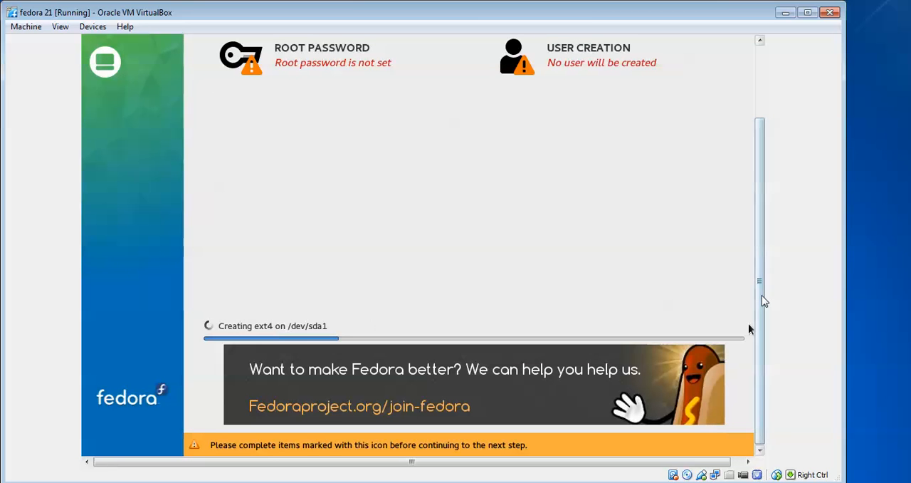
mouse_move(767, 247)
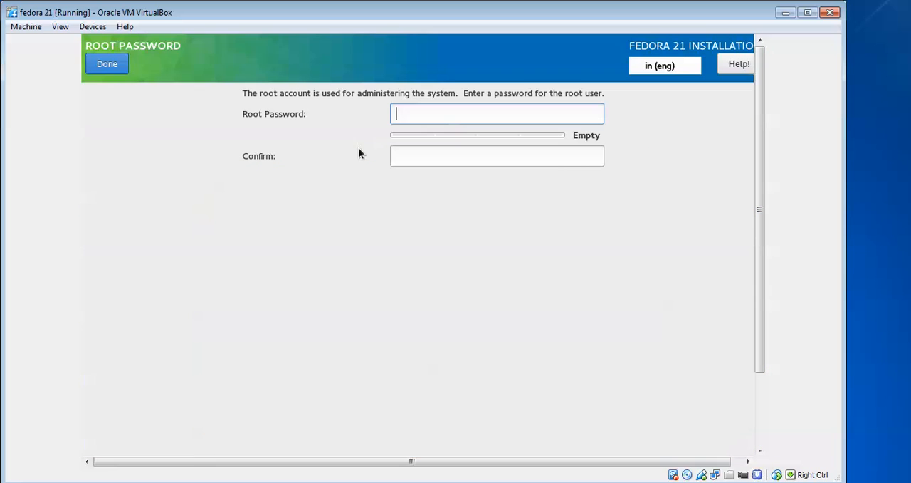
mouse_move(434, 114)
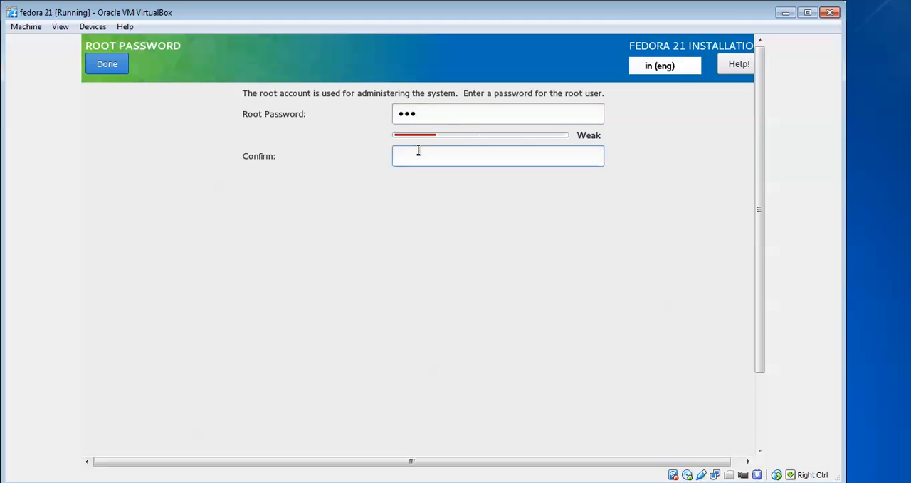
text(•••)
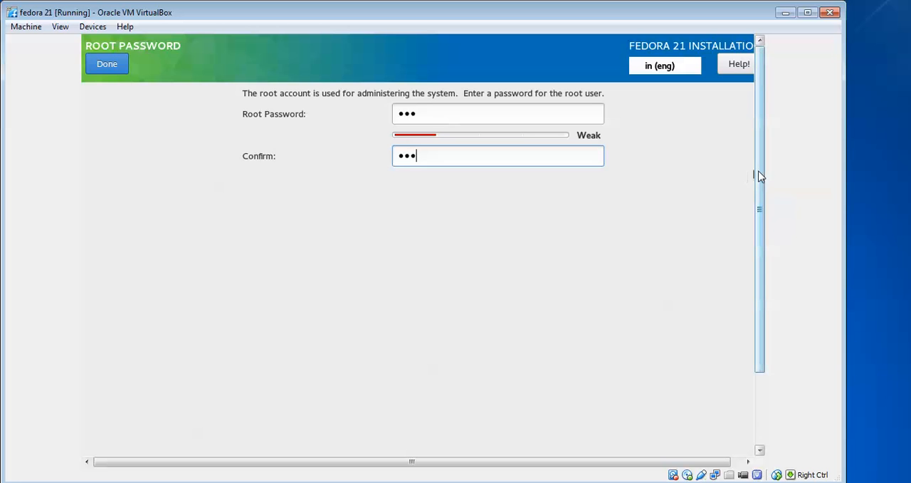
scroll(down, 3)
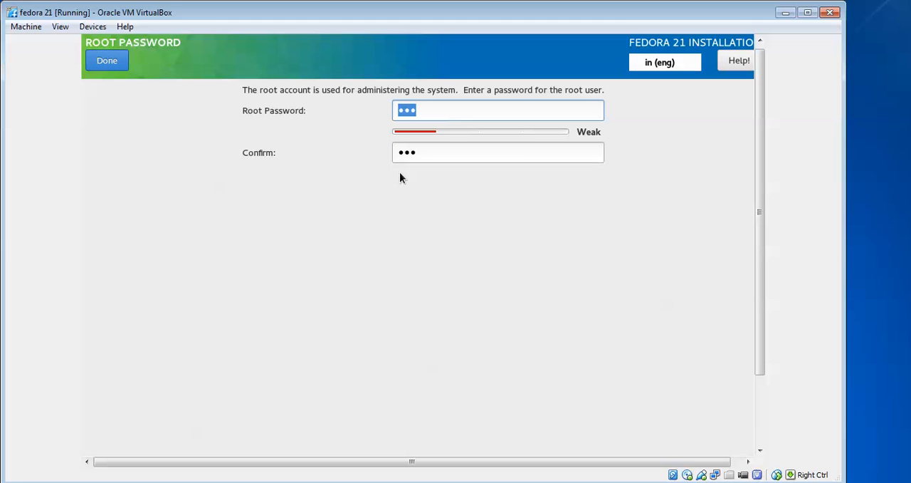
click(107, 61)
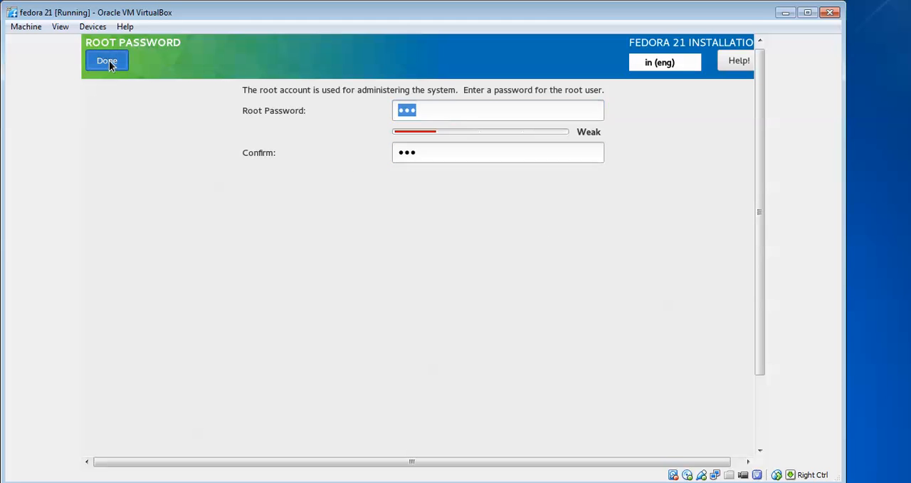
Accept the weak root password and create user 'cnetwork' (Cloud Network) with a password.
click(107, 60)
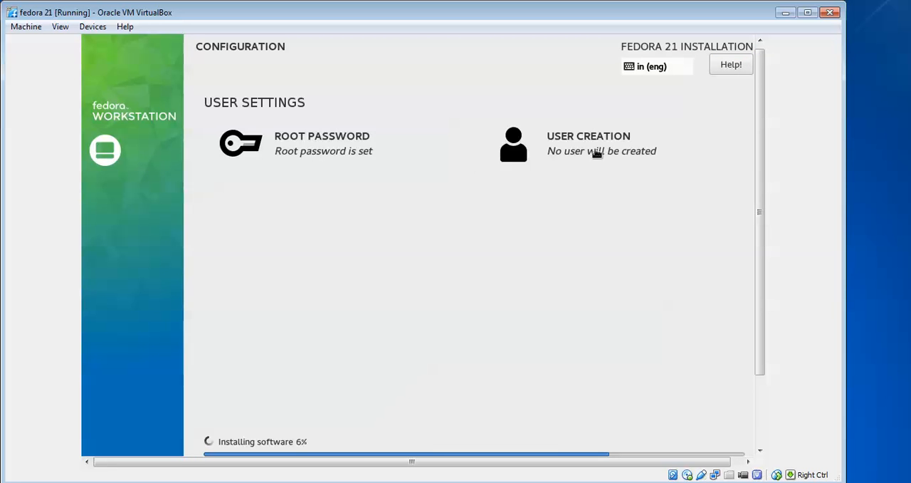
click(588, 143)
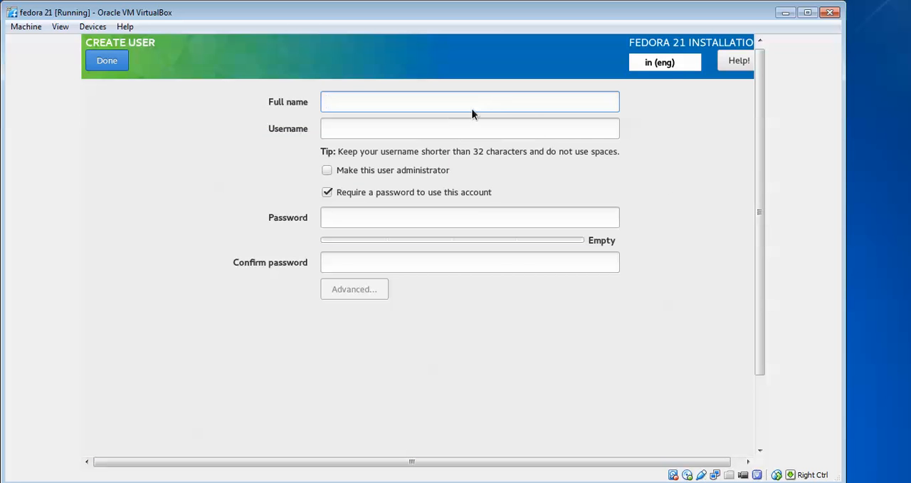
click(470, 101)
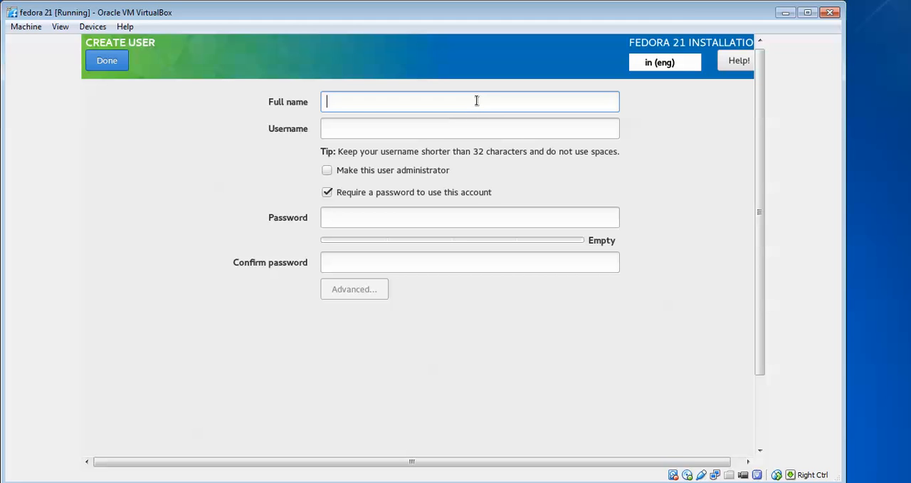
text(Cloud)
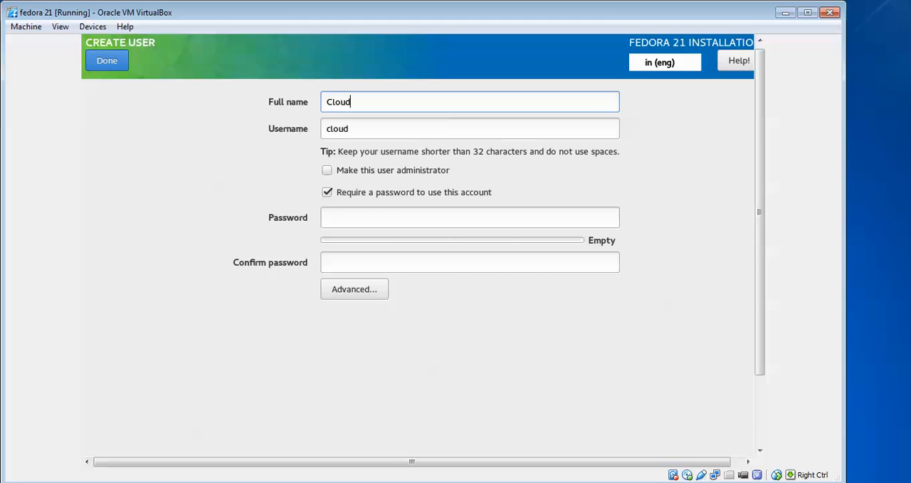
text(Network)
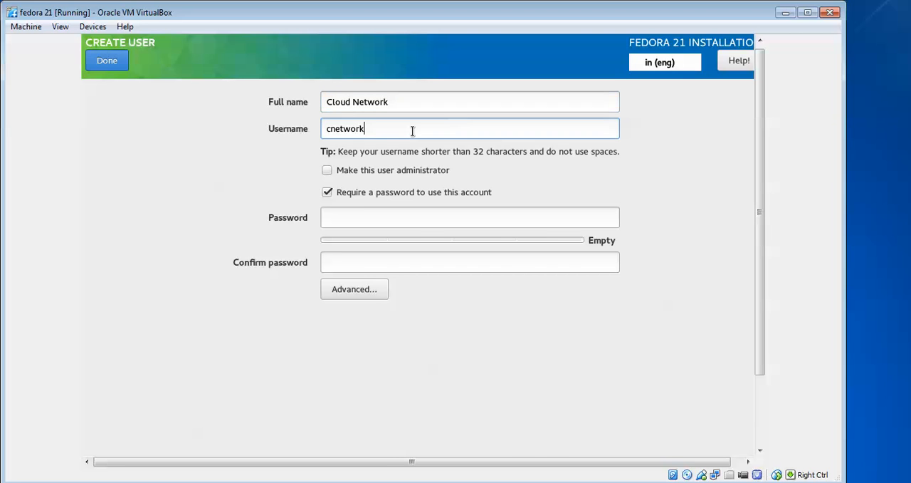
mouse_move(357, 188)
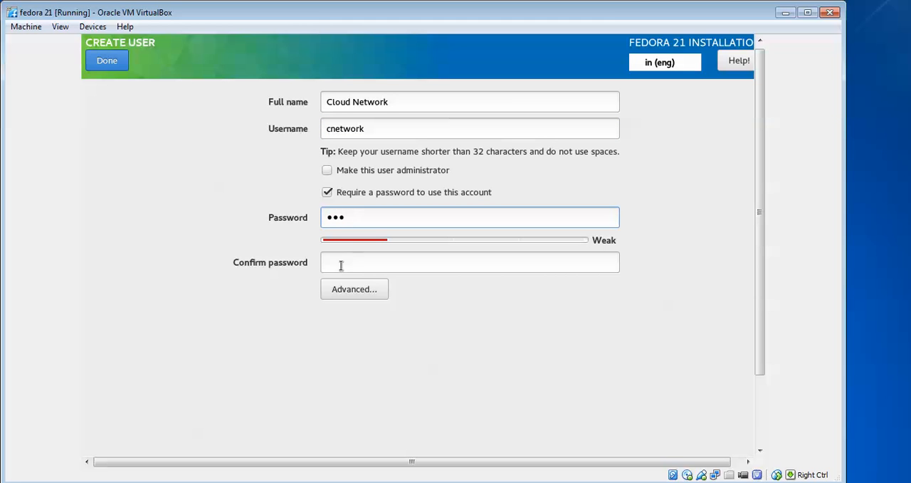
text(•••)
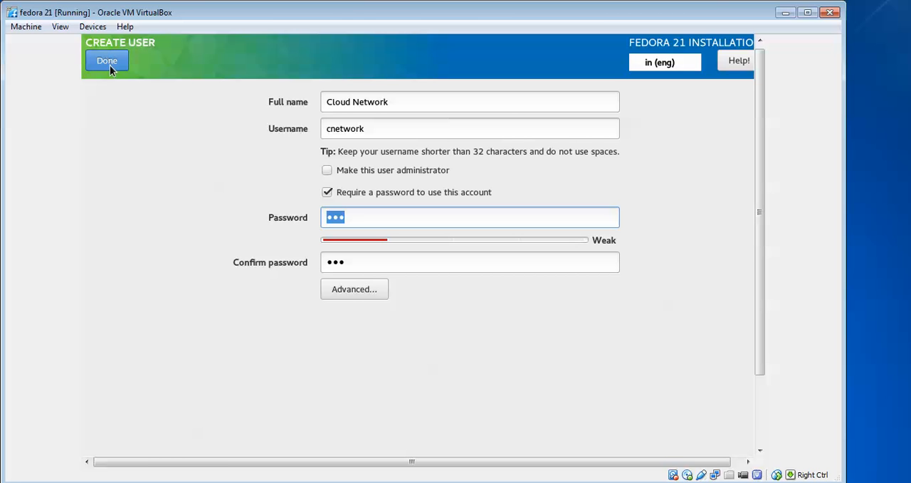
click(107, 60)
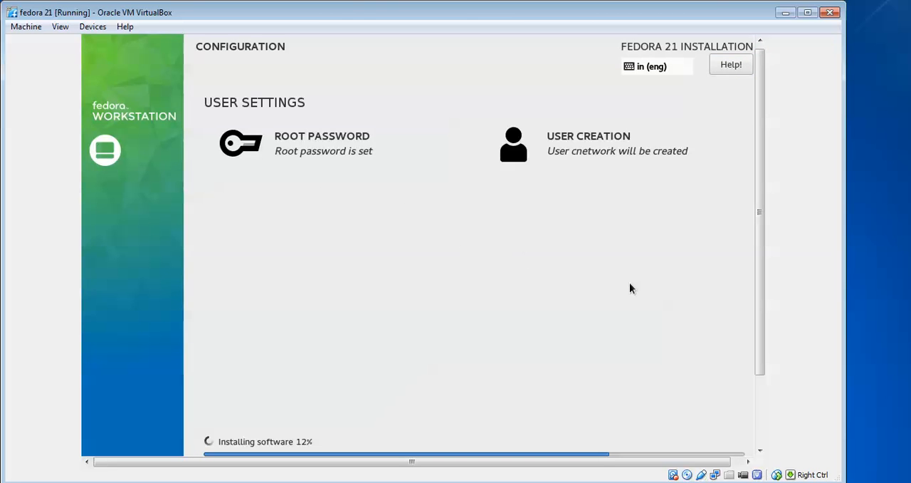
Wait until the installation reports Complete!, then quit the installer.
scroll(down, 3)
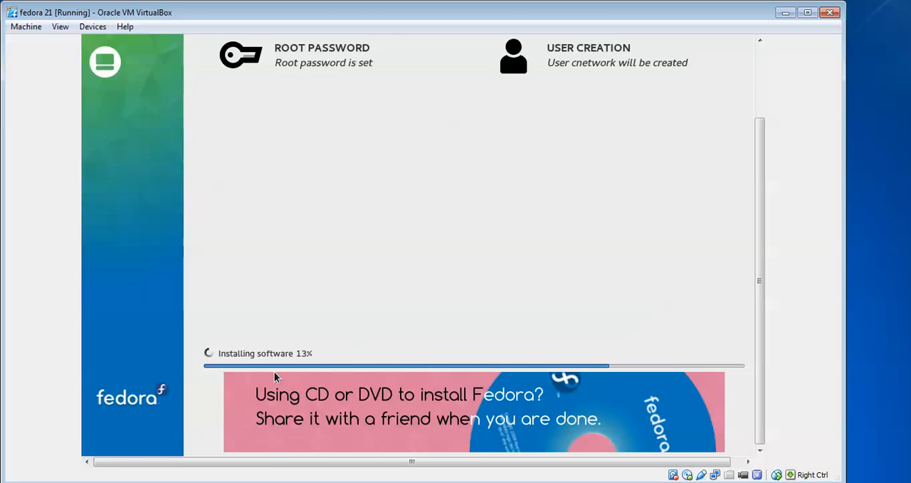
mouse_move(793, 388)
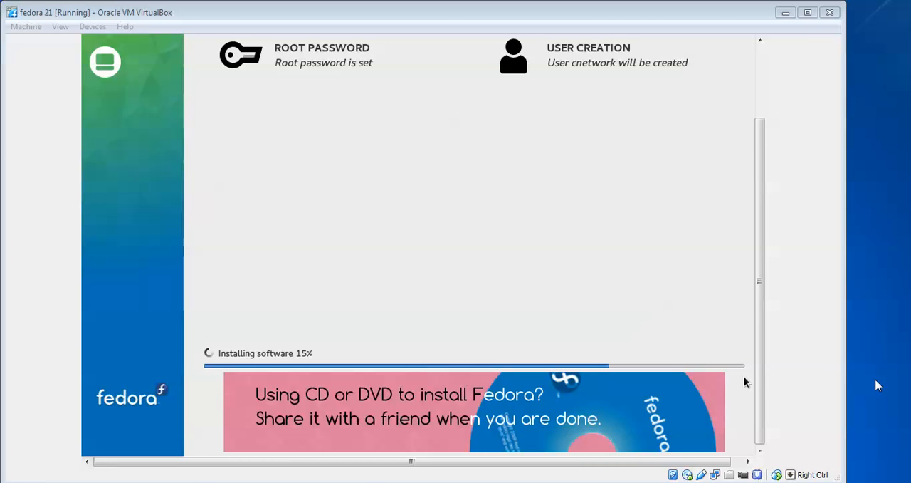
mouse_move(896, 113)
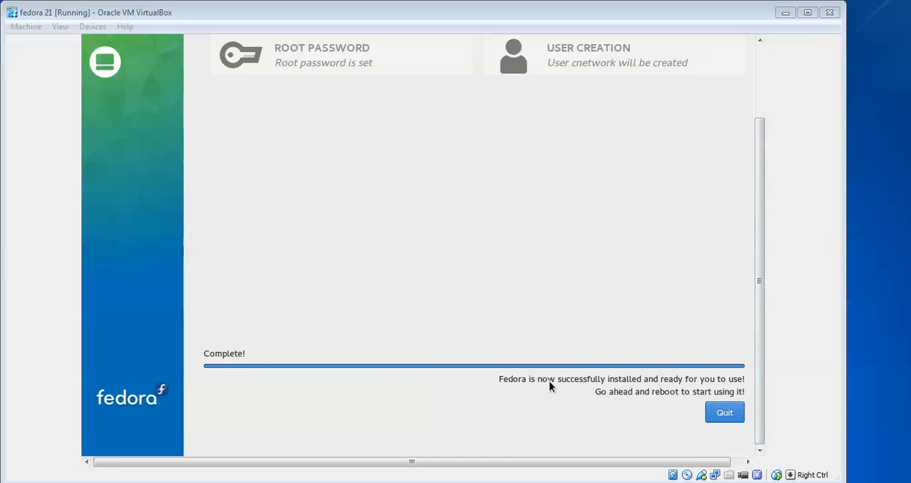
mouse_move(705, 393)
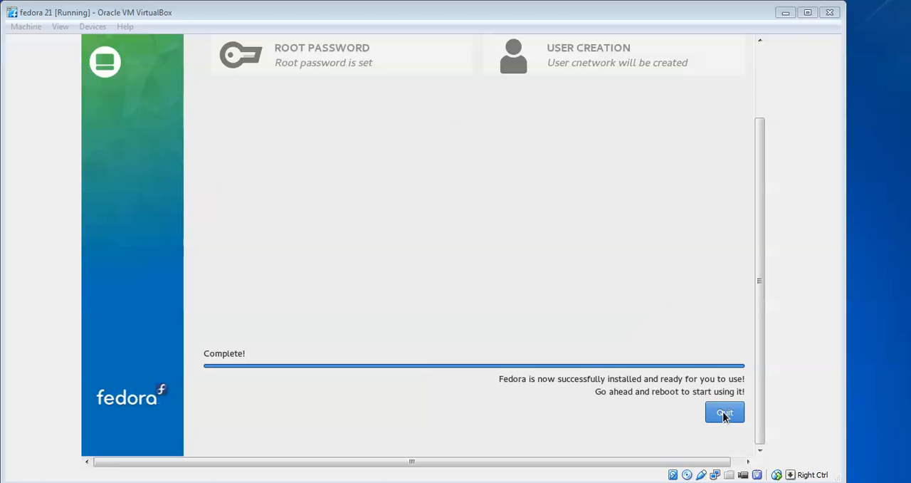
click(724, 412)
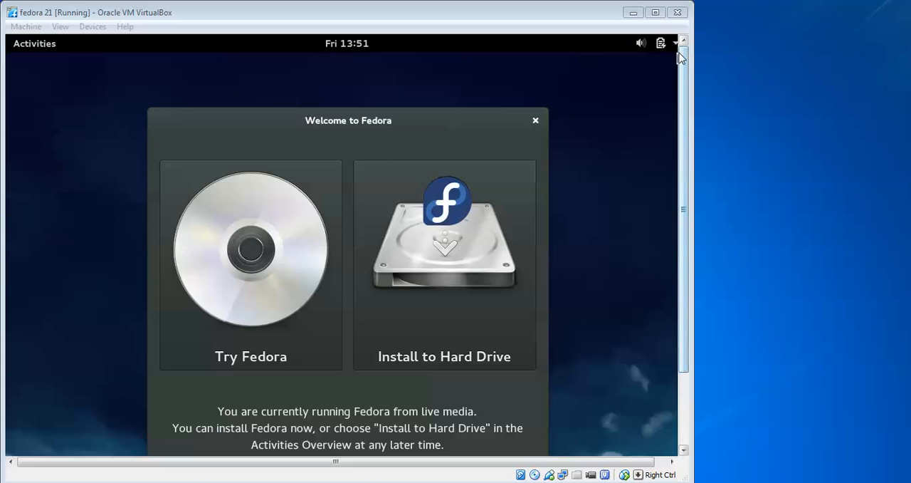
Close the fedora 21 VM window and power off the machine.
click(677, 12)
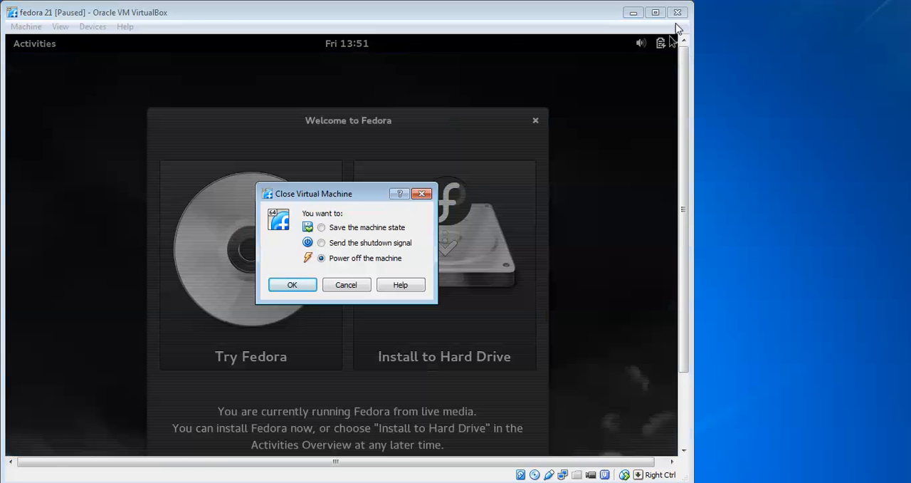
click(292, 284)
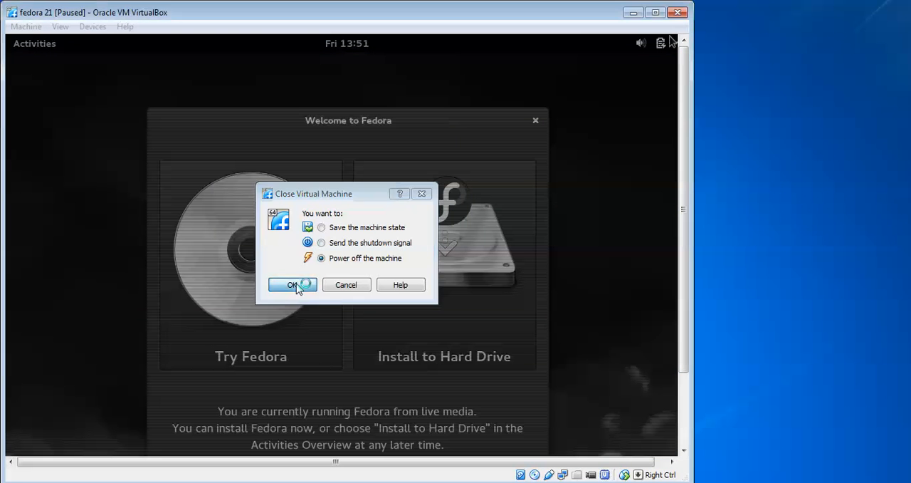
click(291, 284)
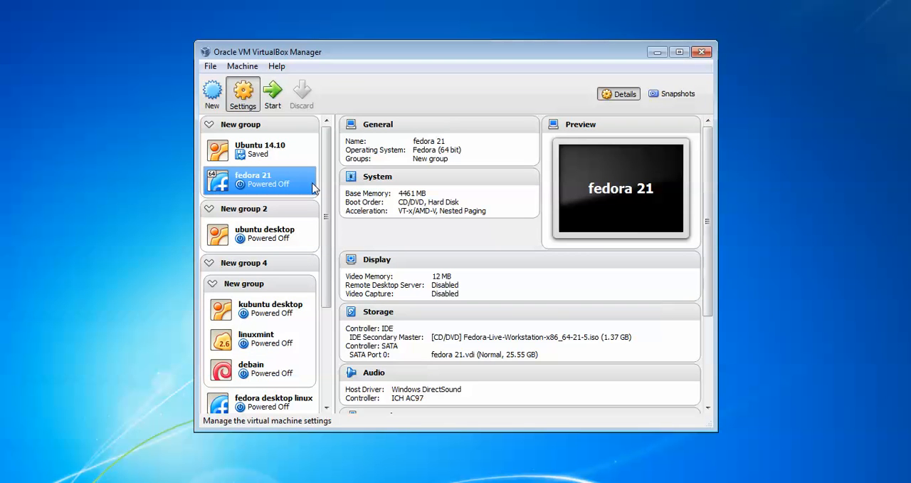
Set the fedora 21 boot order to Hard Disk only, then start the VM.
click(243, 93)
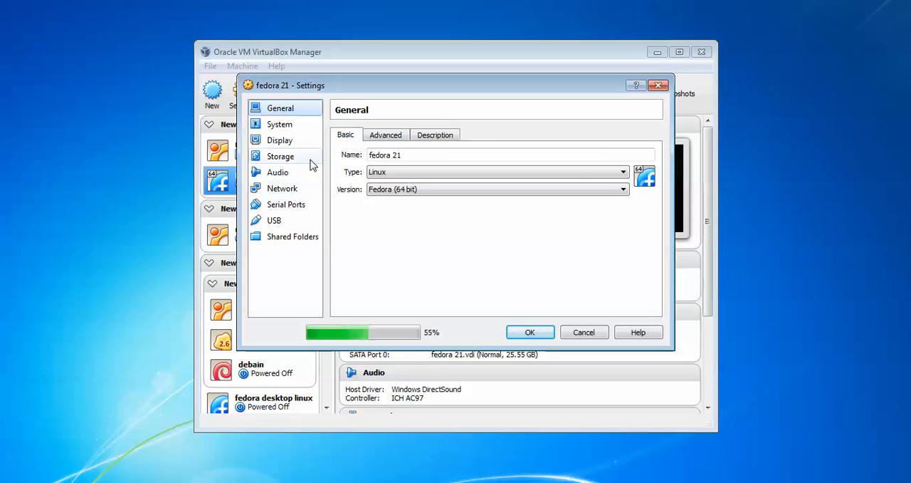
click(279, 139)
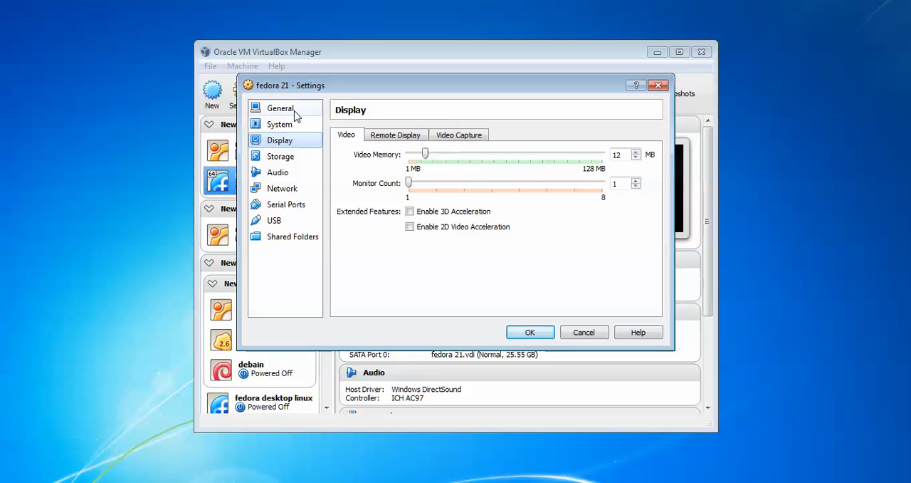
click(279, 123)
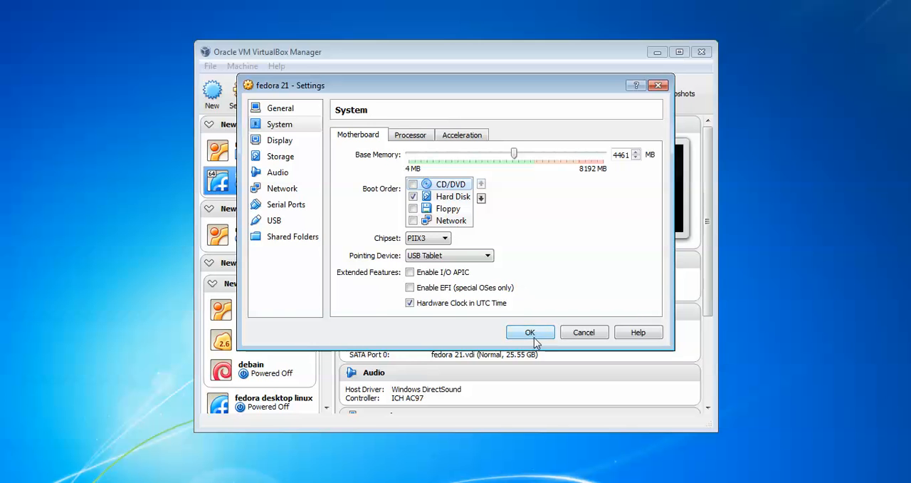
click(529, 332)
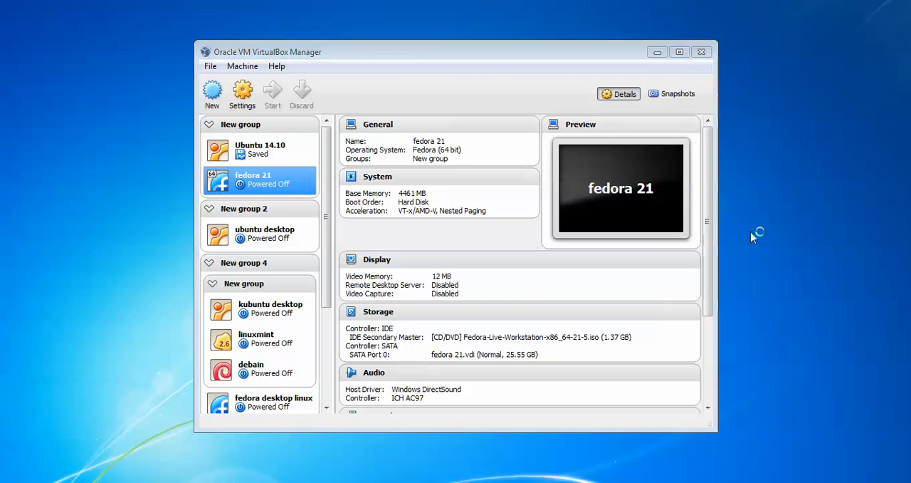
click(272, 93)
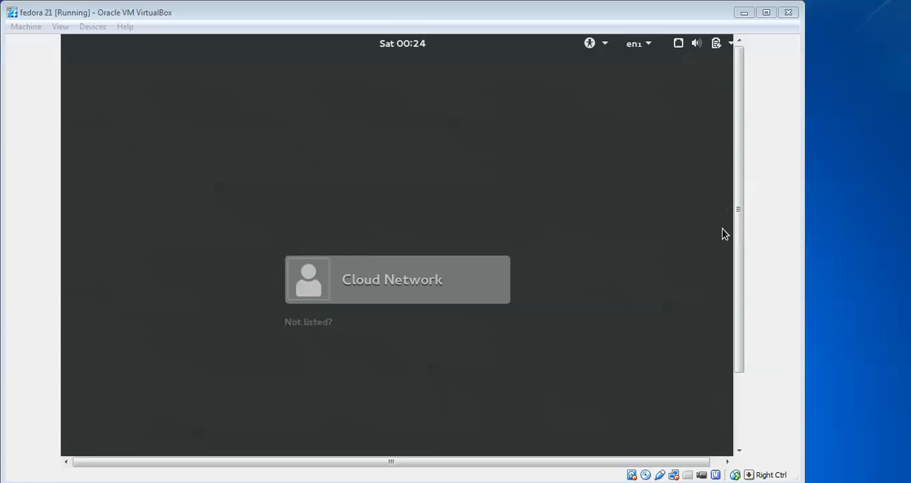
Log in as the Cloud Network user on the Fedora login screen.
click(398, 279)
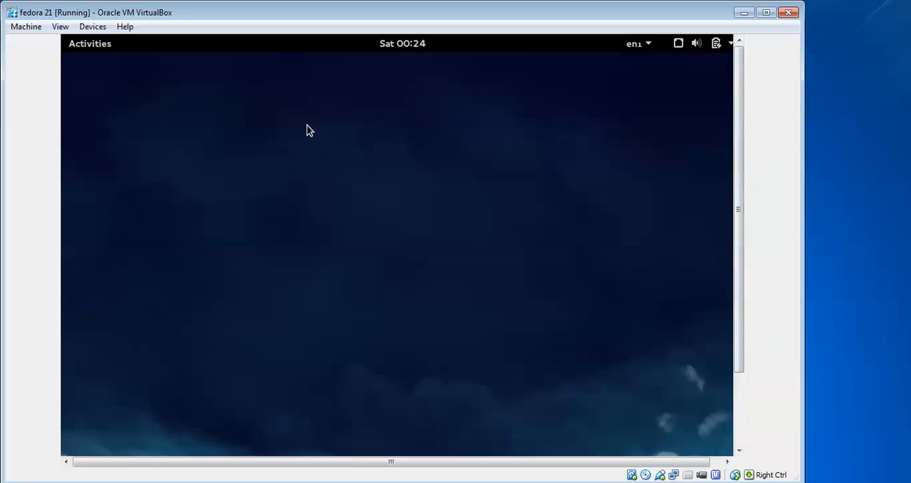
mouse_move(102, 56)
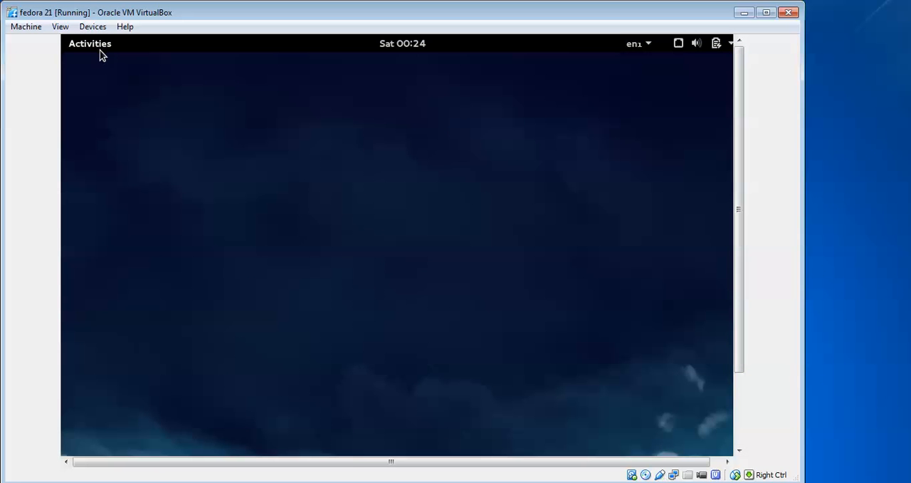
Browse the Activities overview and system menu, then focus the Welcome setup window.
click(90, 43)
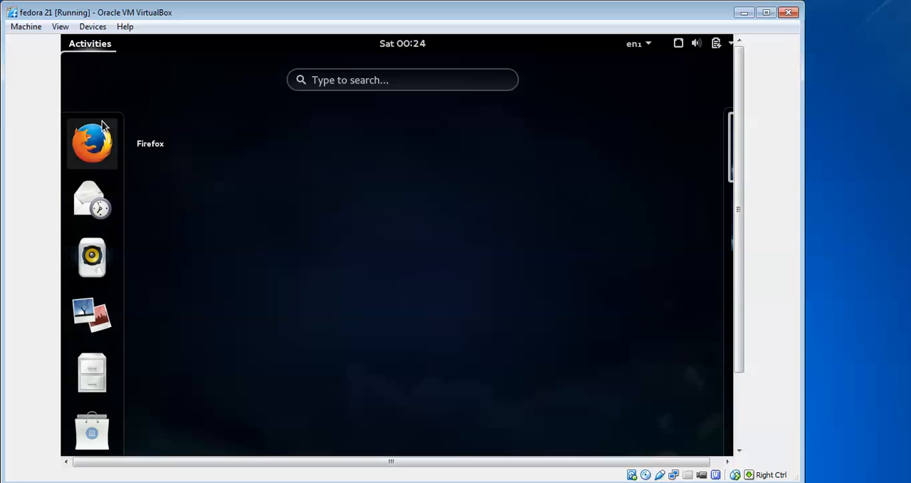
mouse_move(103, 178)
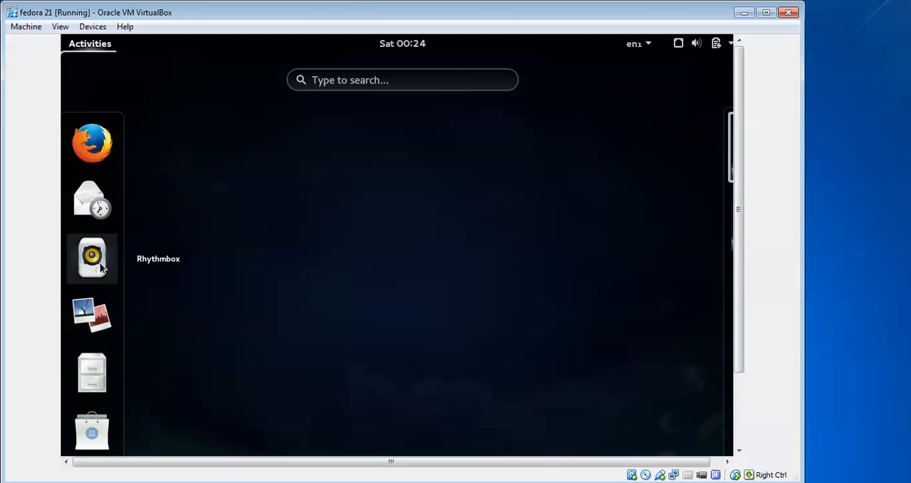
mouse_move(92, 374)
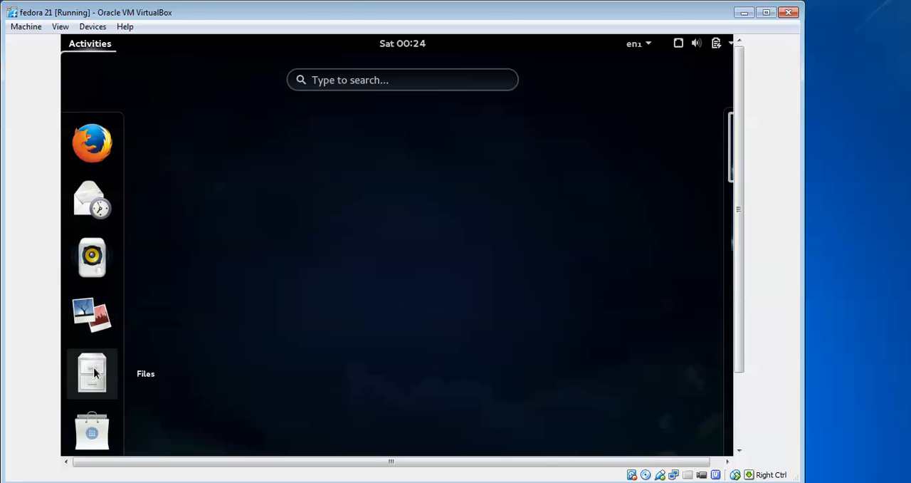
mouse_move(92, 427)
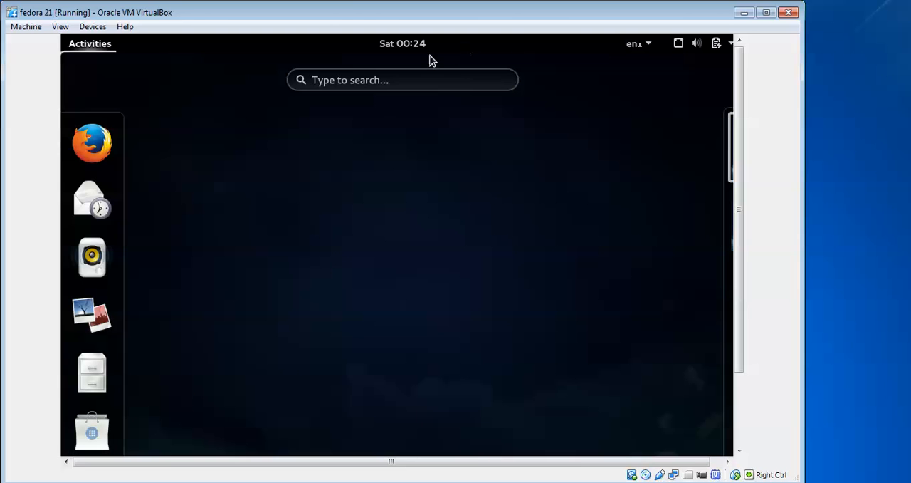
mouse_move(683, 53)
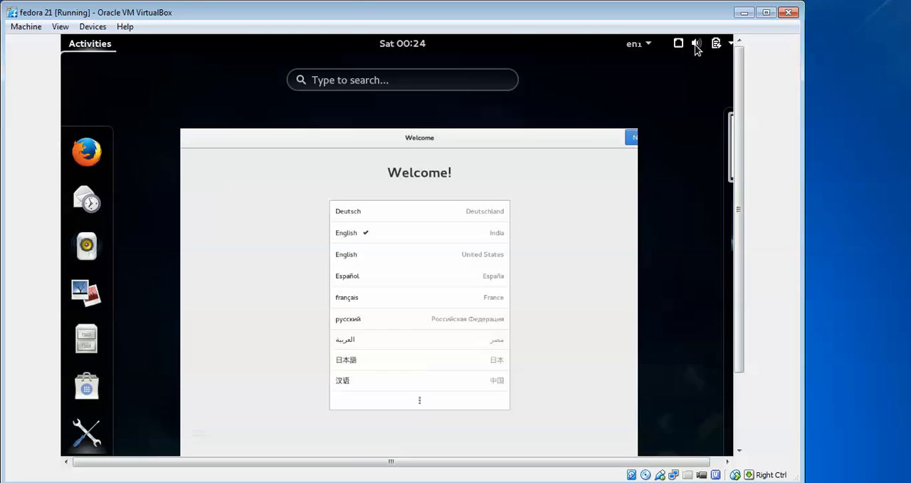
mouse_move(675, 81)
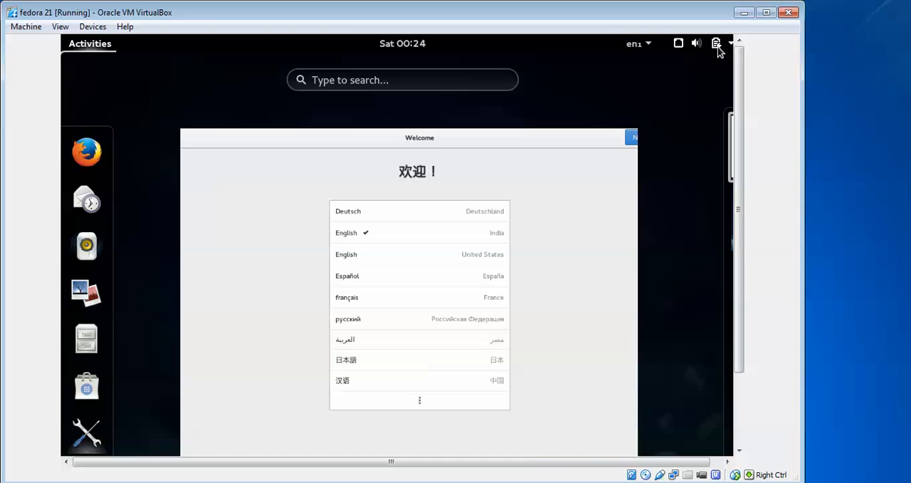
click(716, 44)
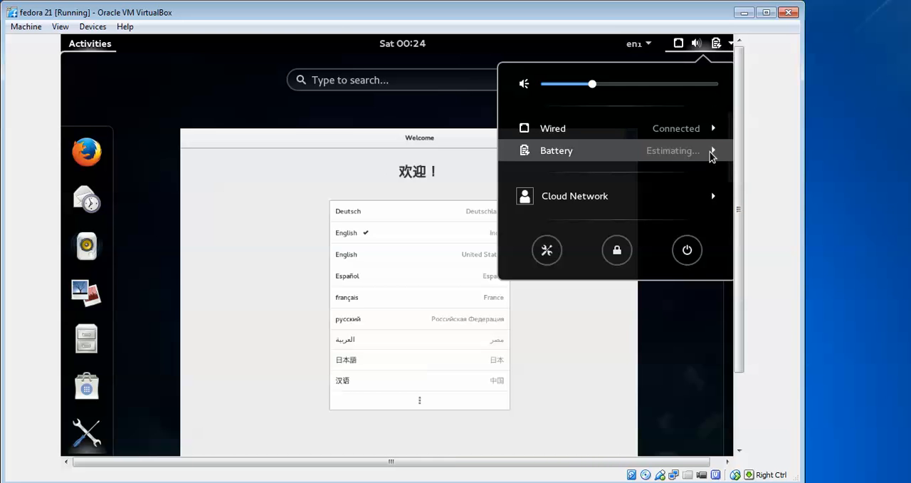
mouse_move(687, 250)
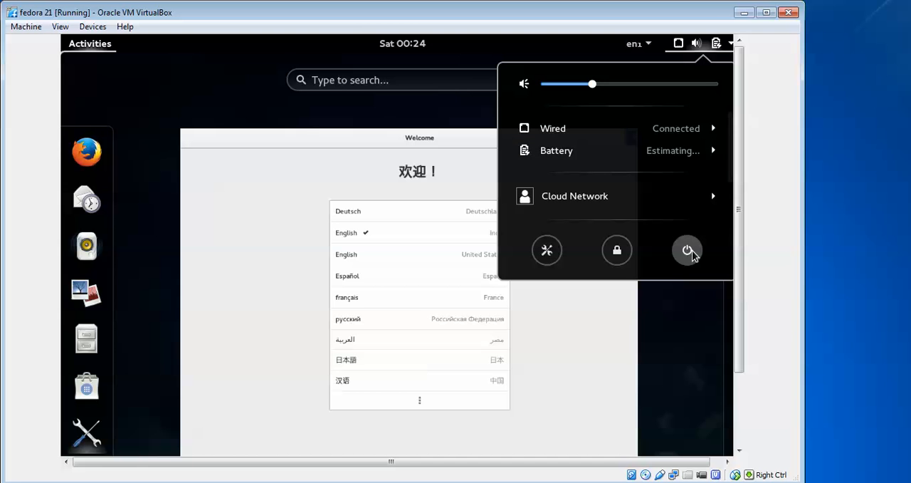
click(687, 250)
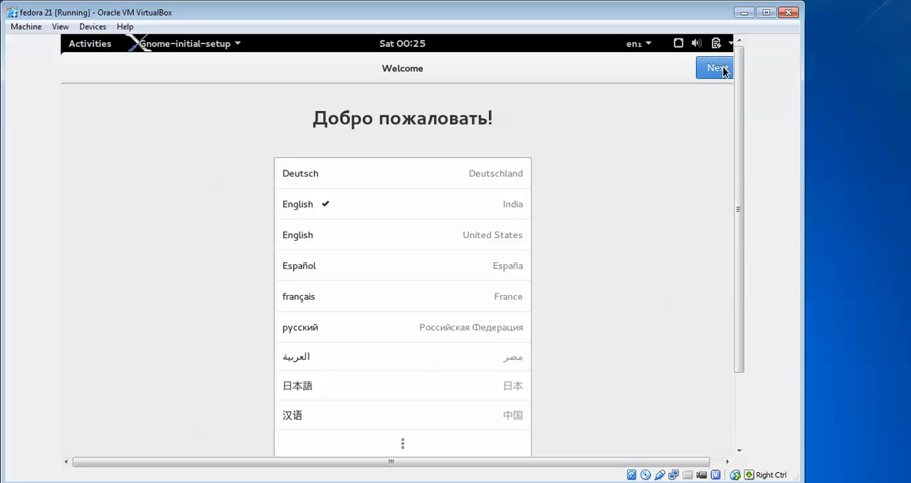
Keep English (India) and the India rupee-sign layout, skip online accounts, and start Fedora.
click(716, 67)
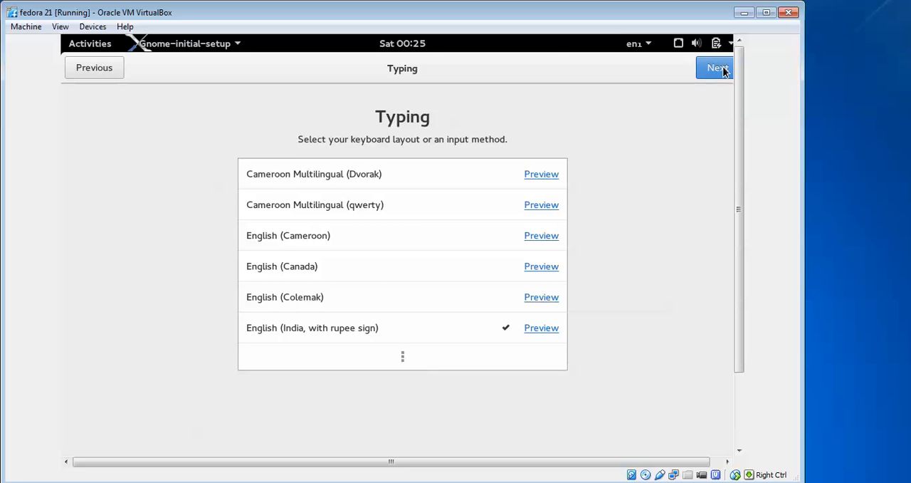
click(715, 67)
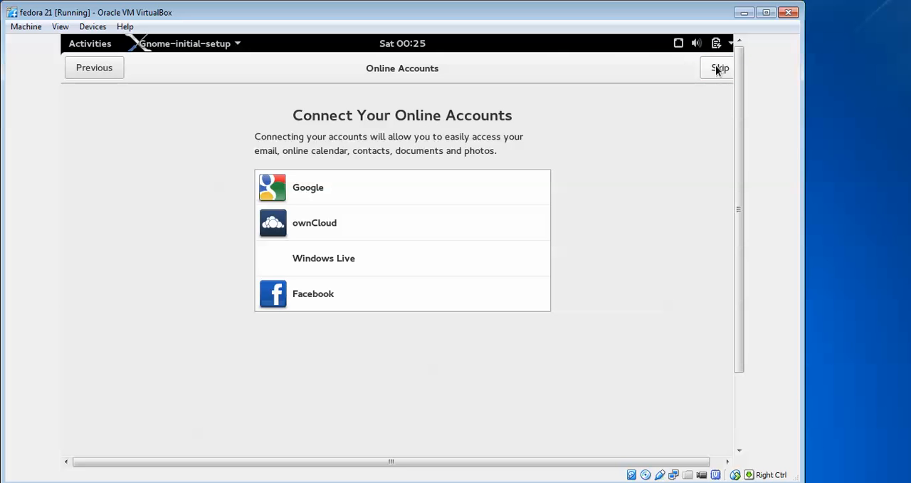
click(720, 68)
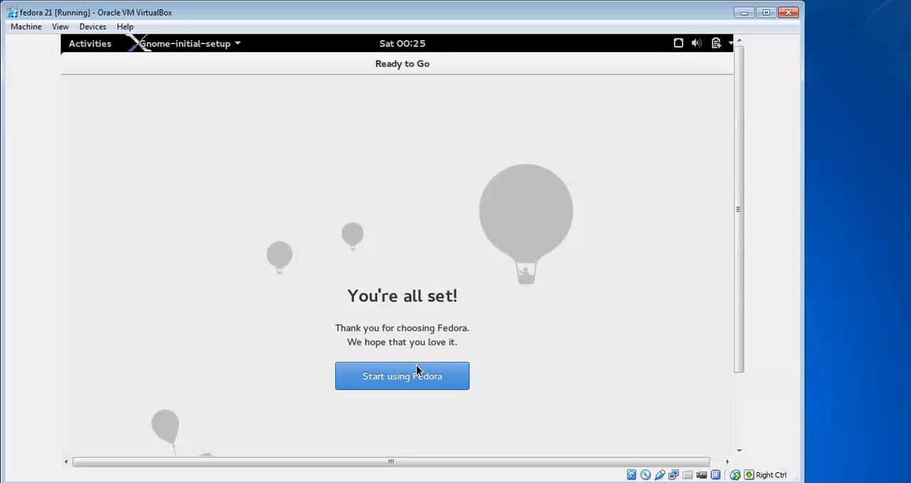
click(401, 376)
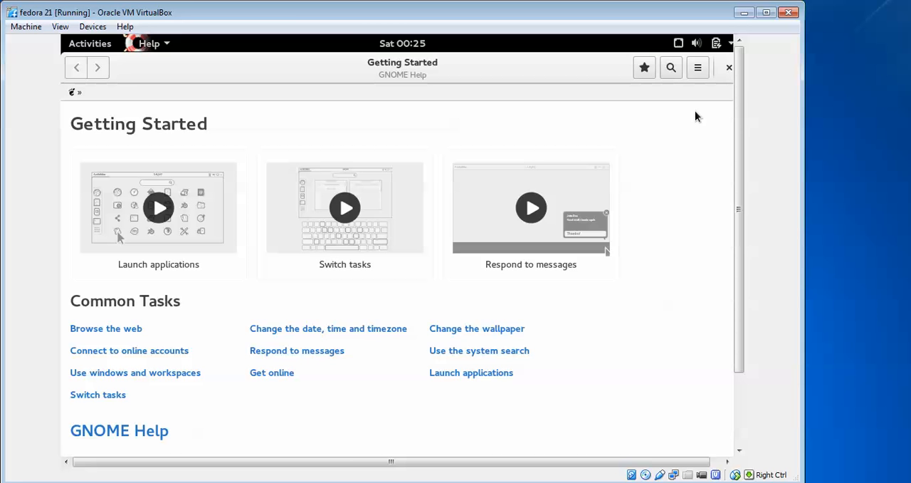
mouse_move(689, 124)
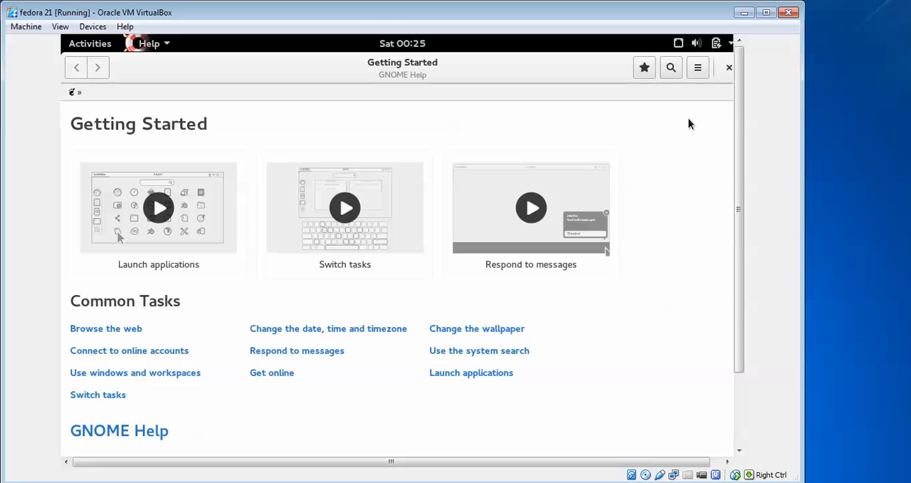